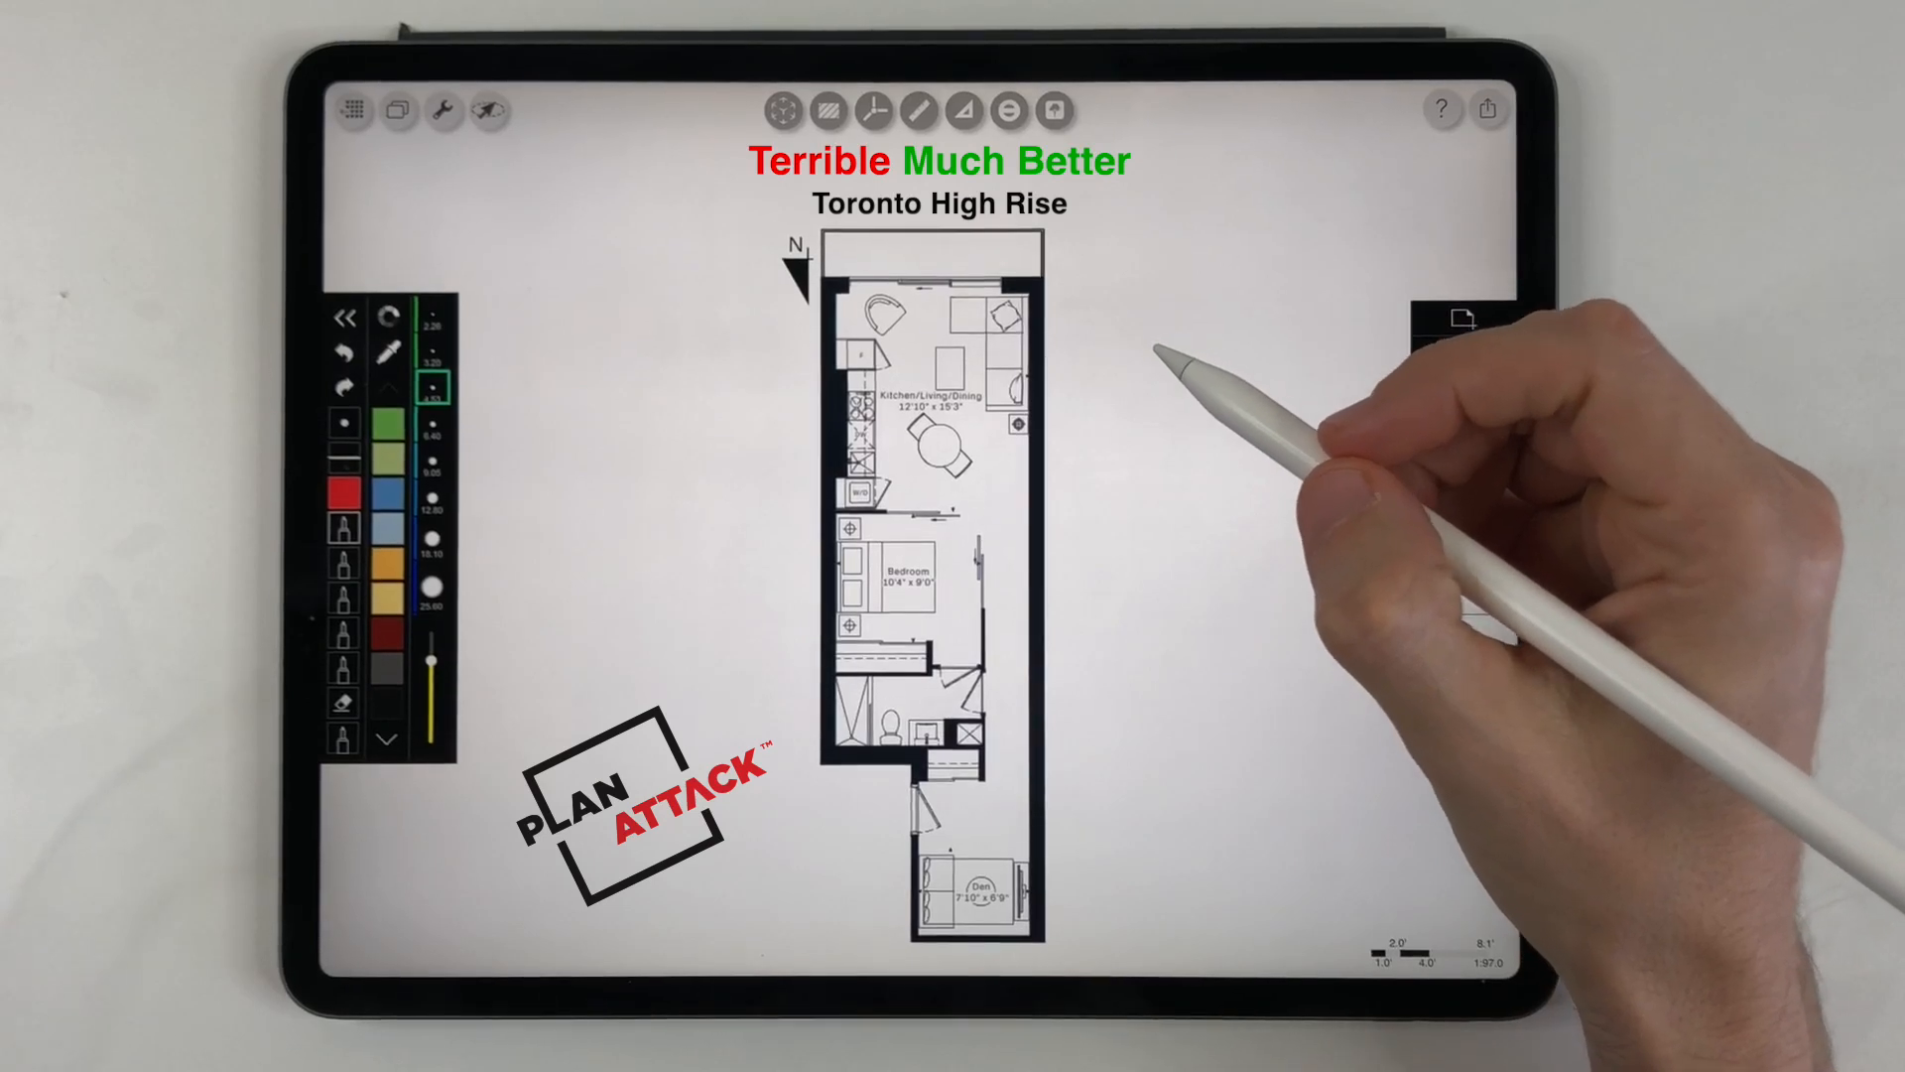
Draw a red arrow into the den and circle the colliding bathroom doors
left_click(1458, 321)
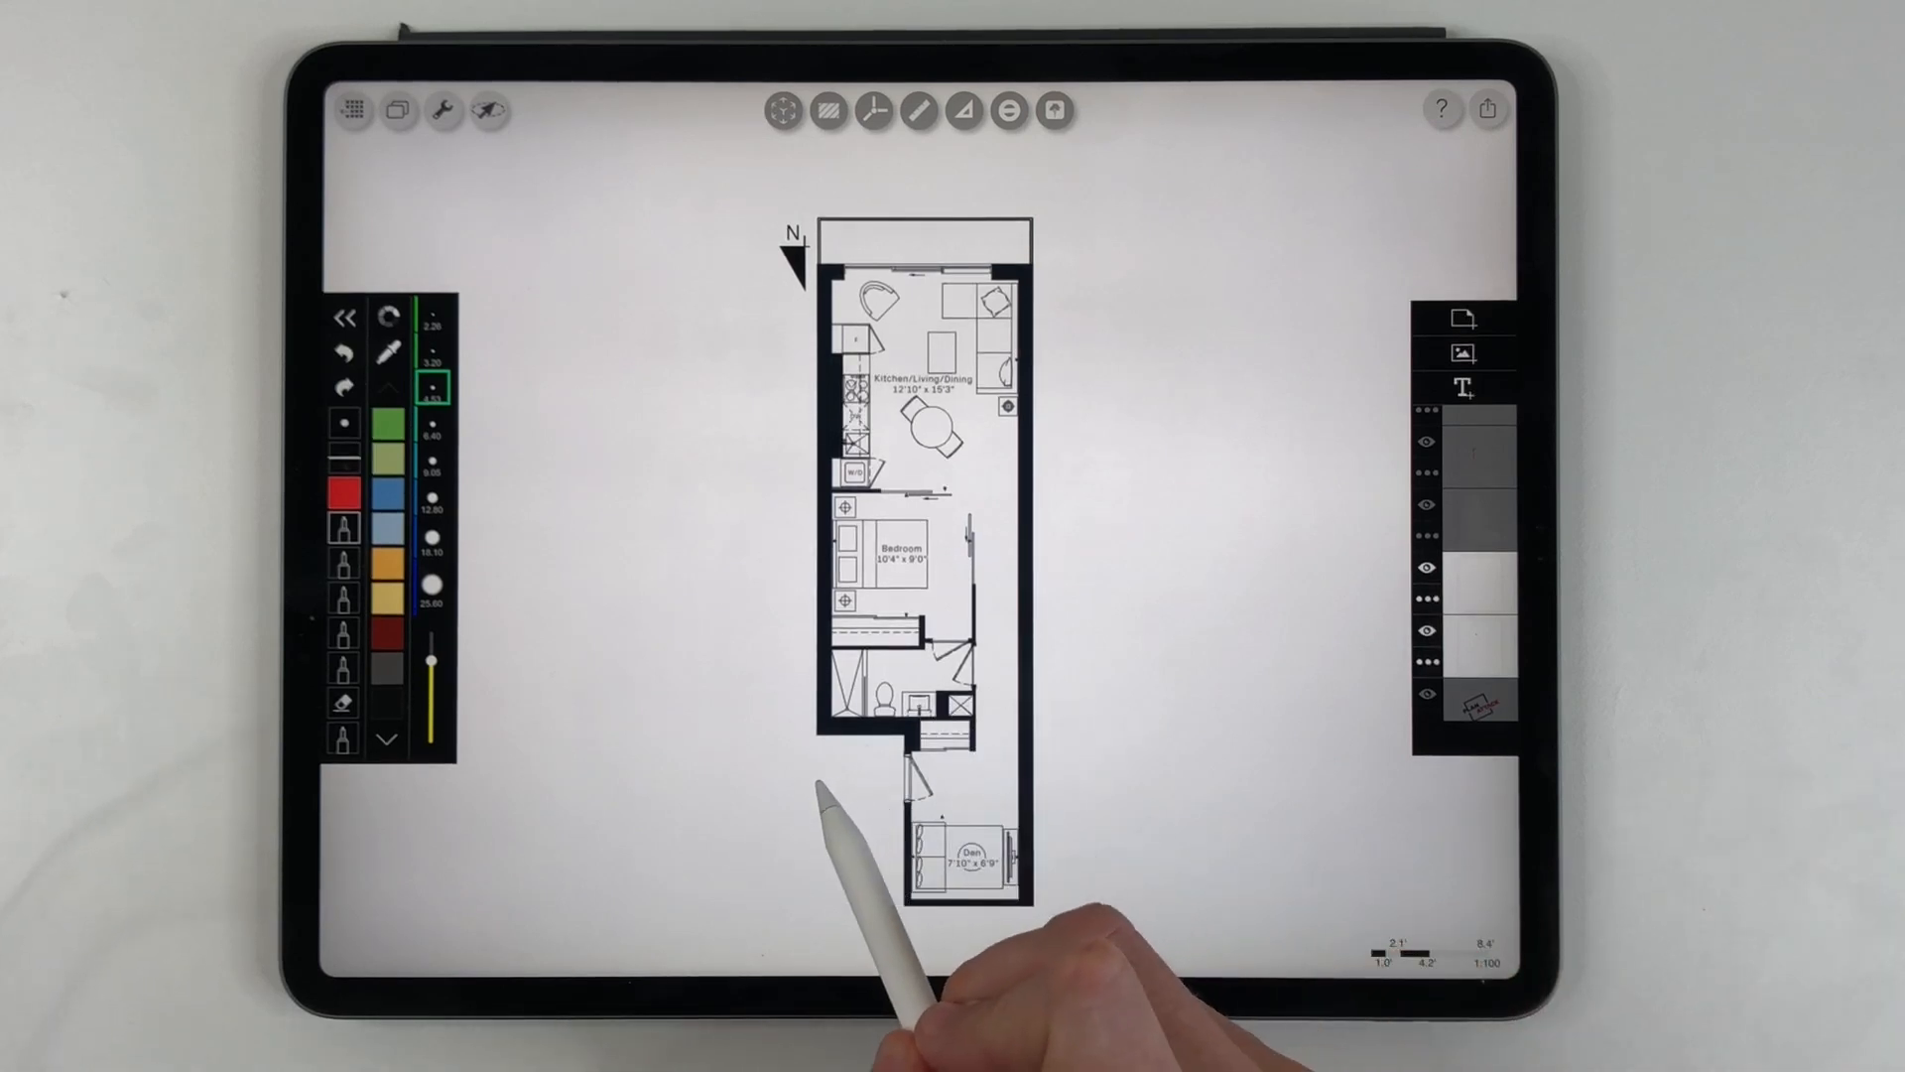
left_click_drag(813, 777, 960, 766)
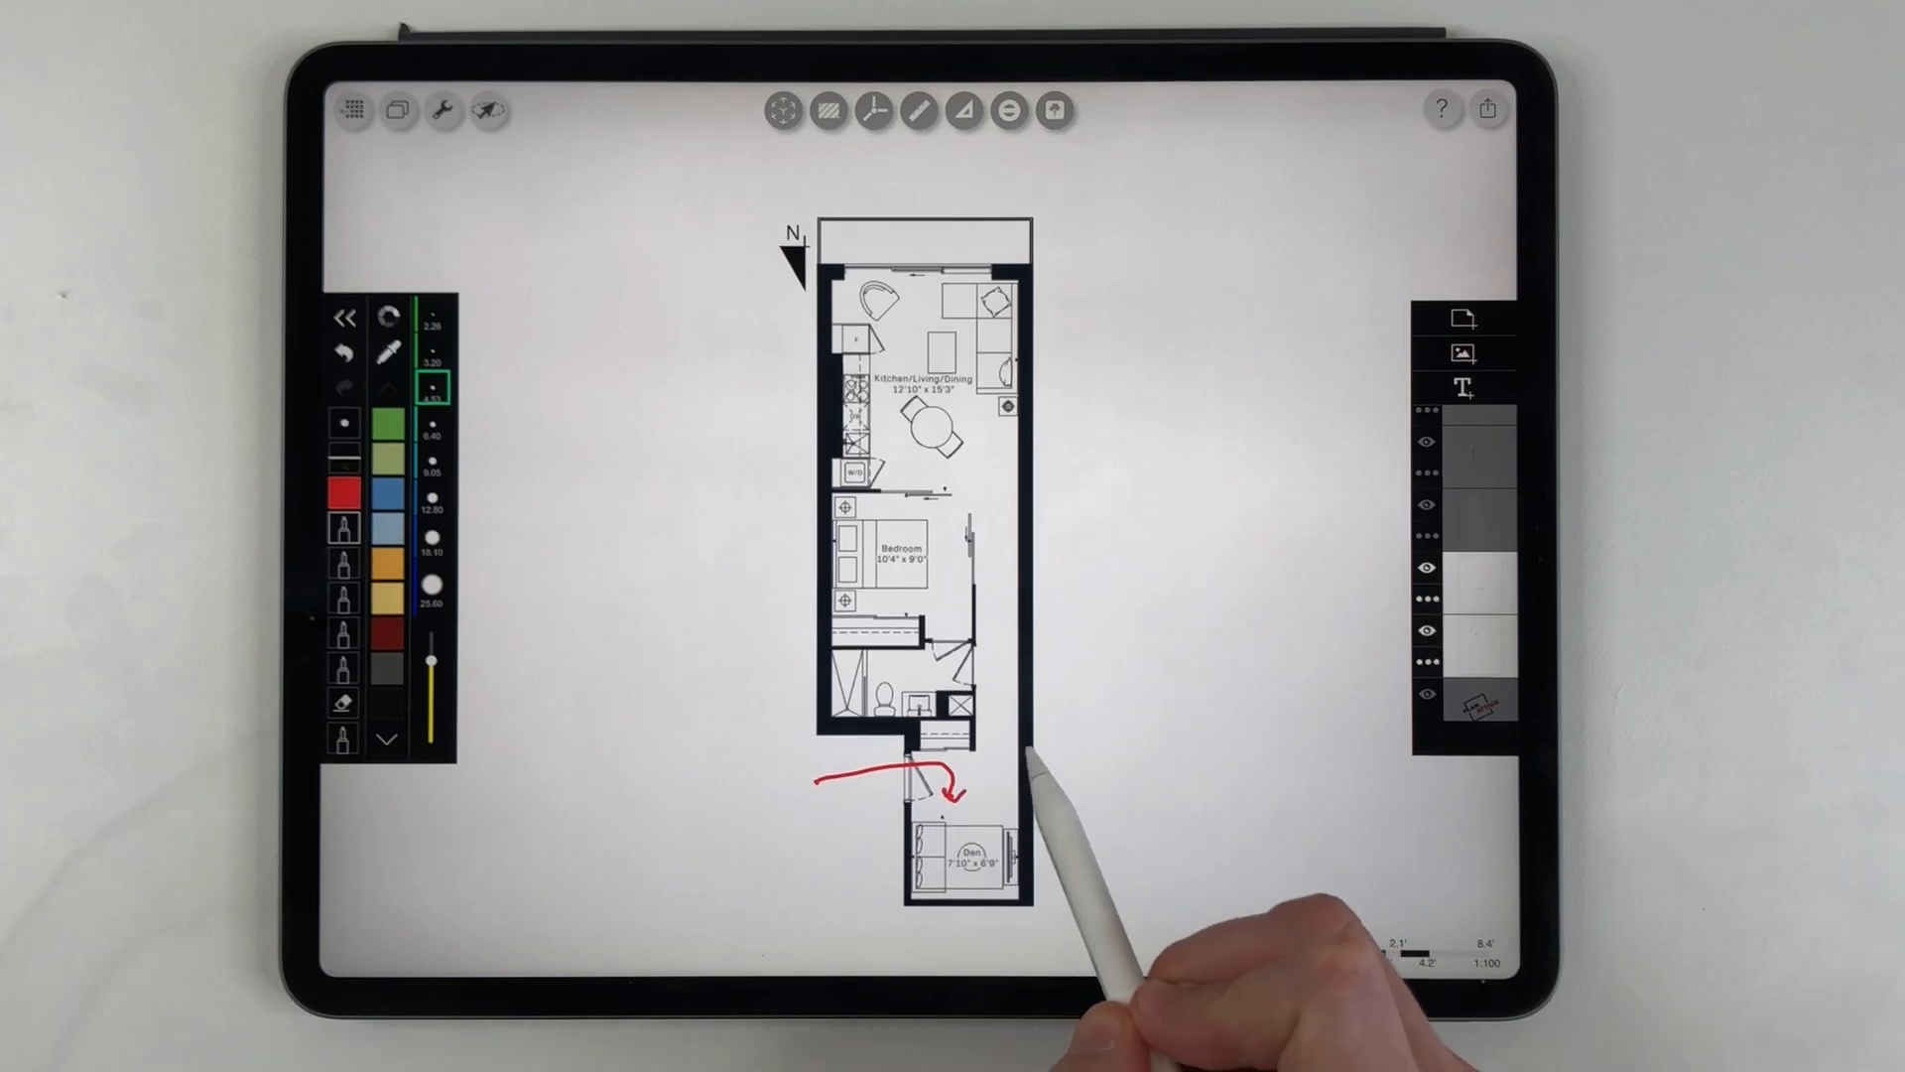
left_click_drag(904, 716, 1026, 887)
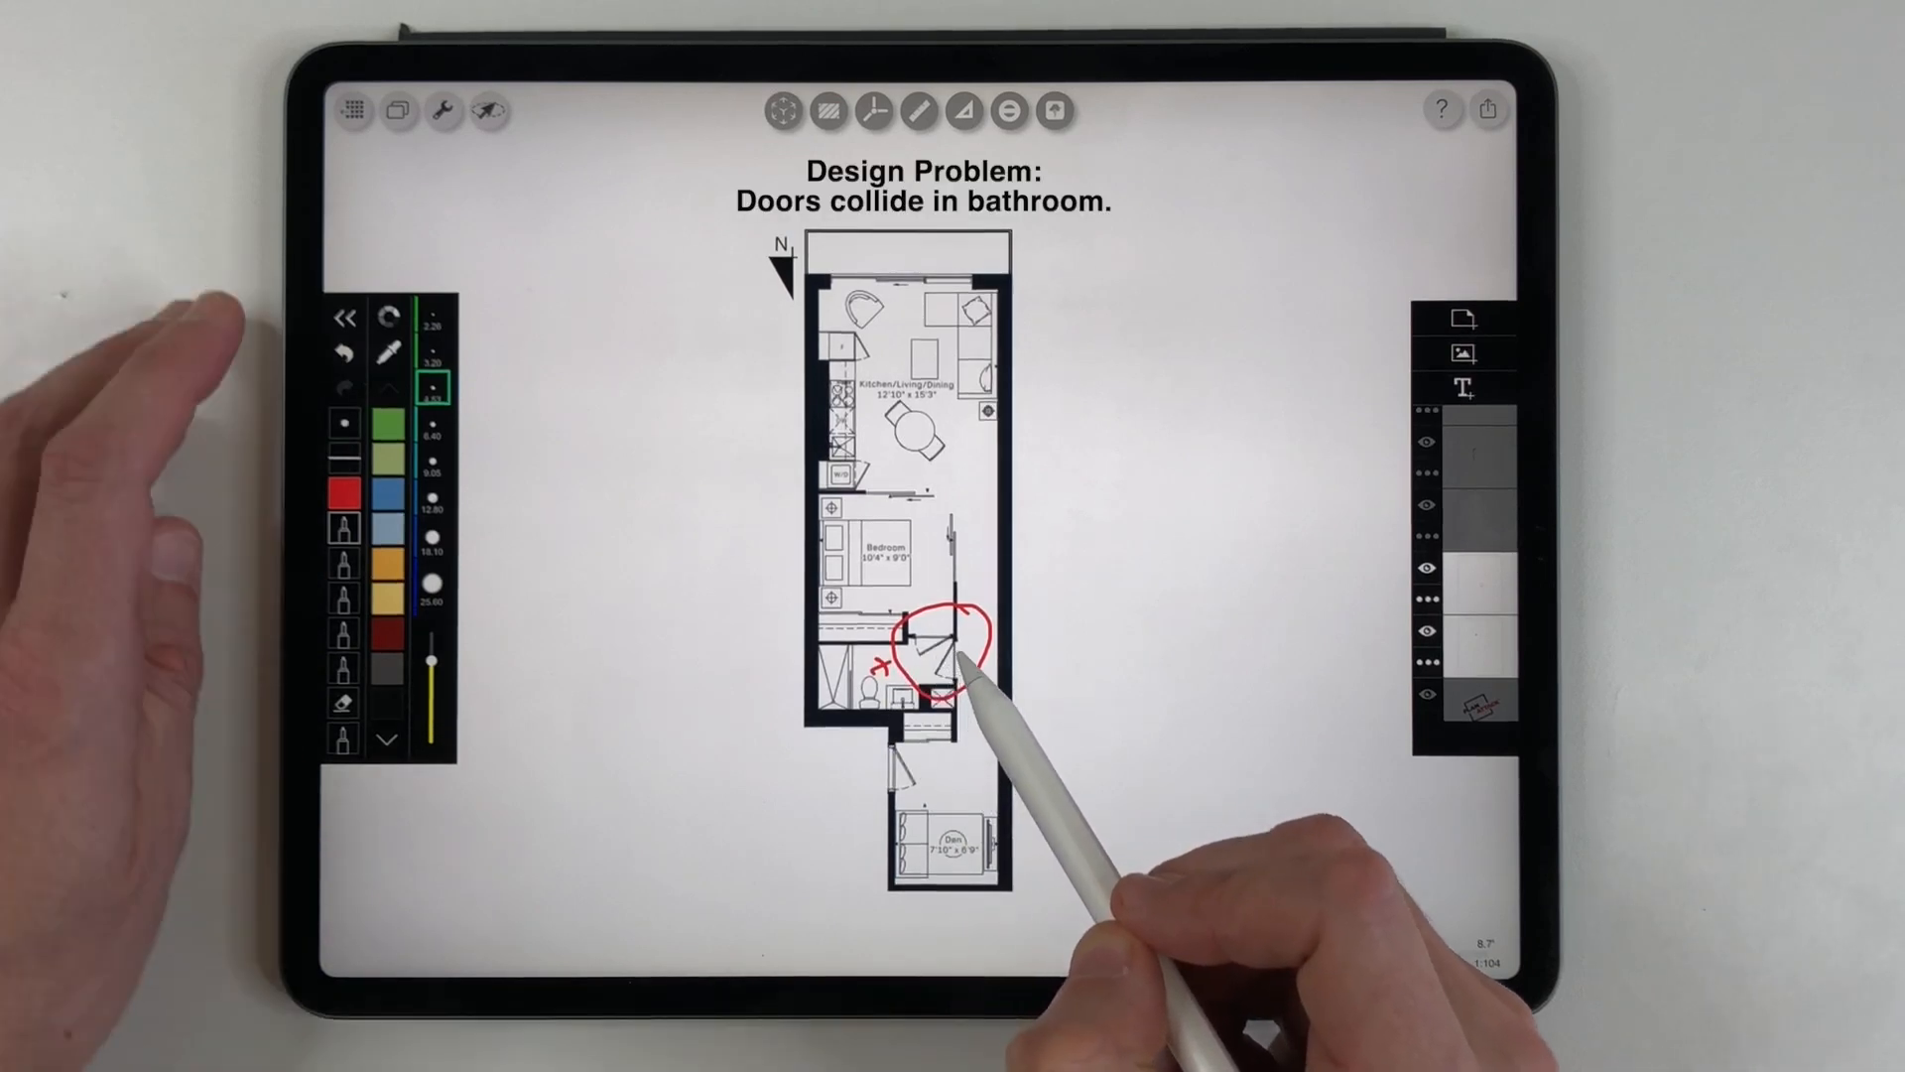
Clear the red markup and trace the bedroom's left and bottom walls in red
left_click(343, 353)
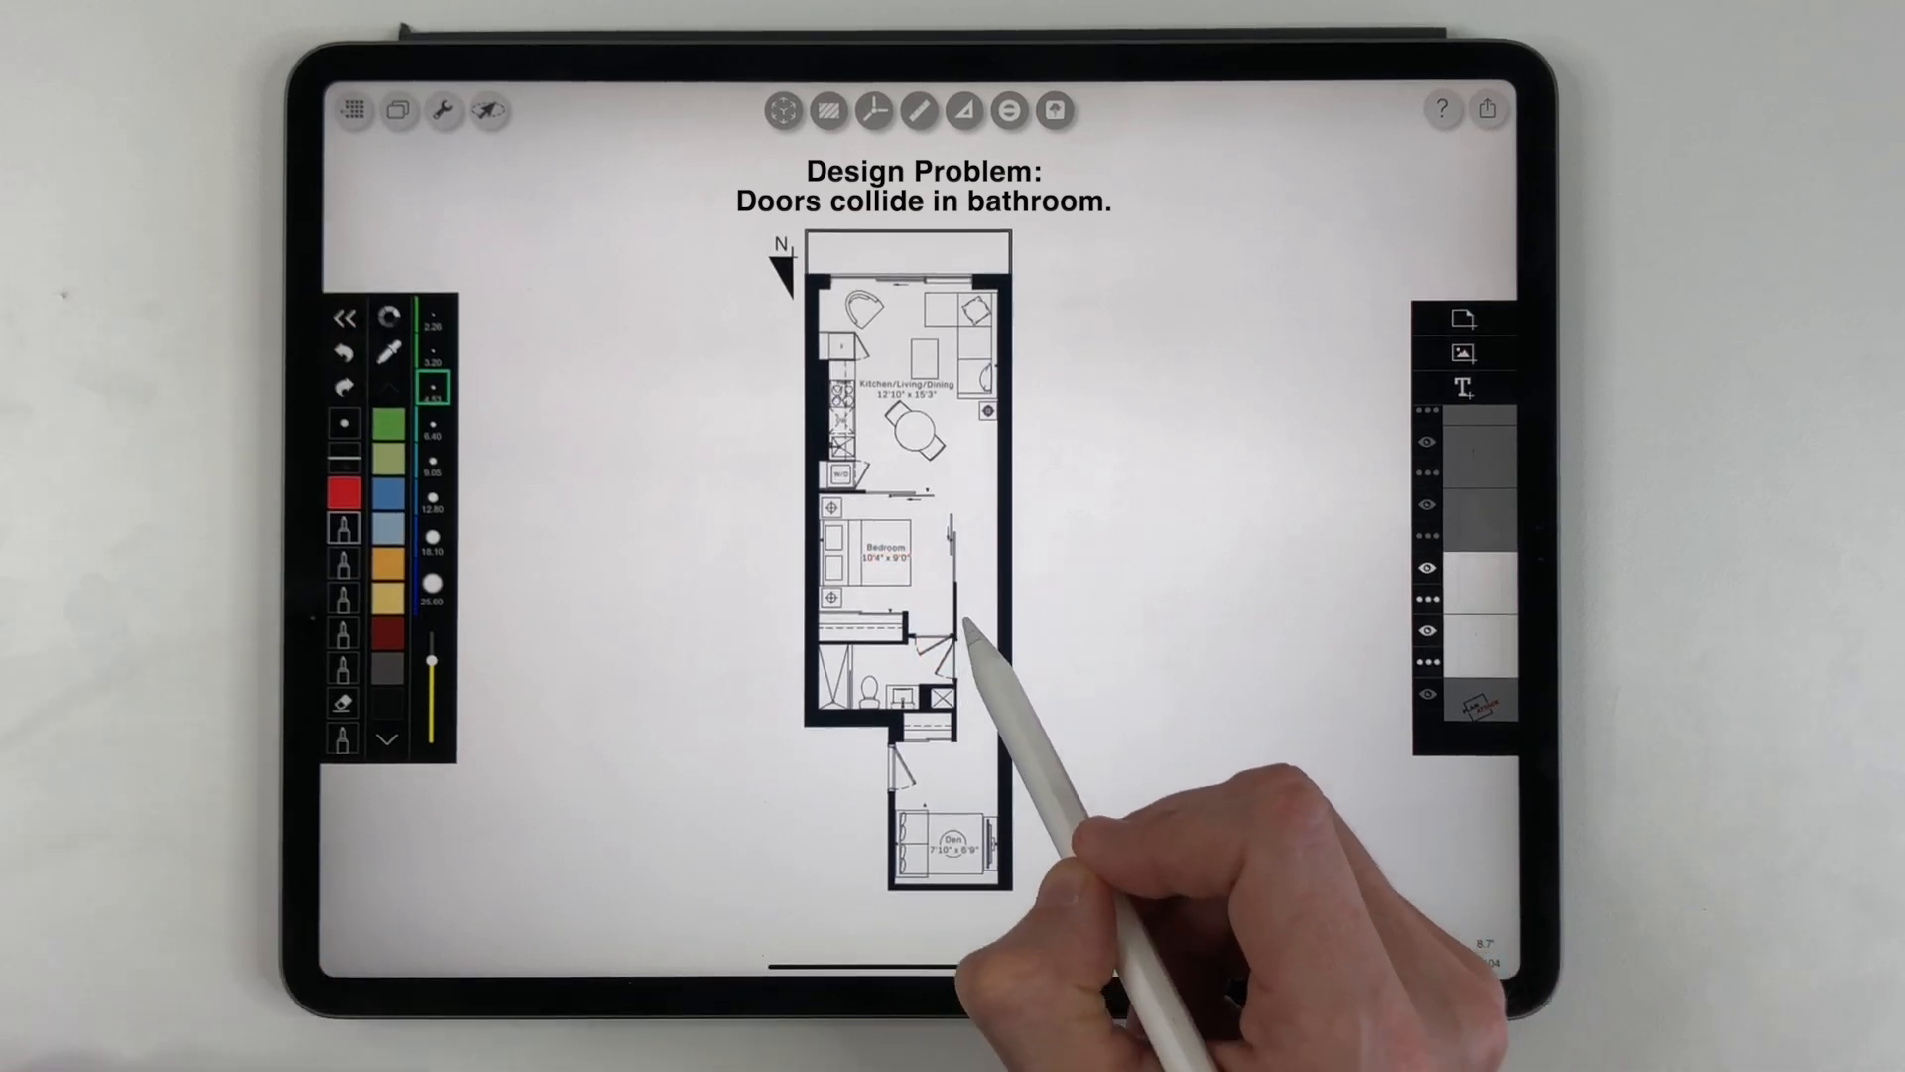
left_click_drag(960, 619, 929, 656)
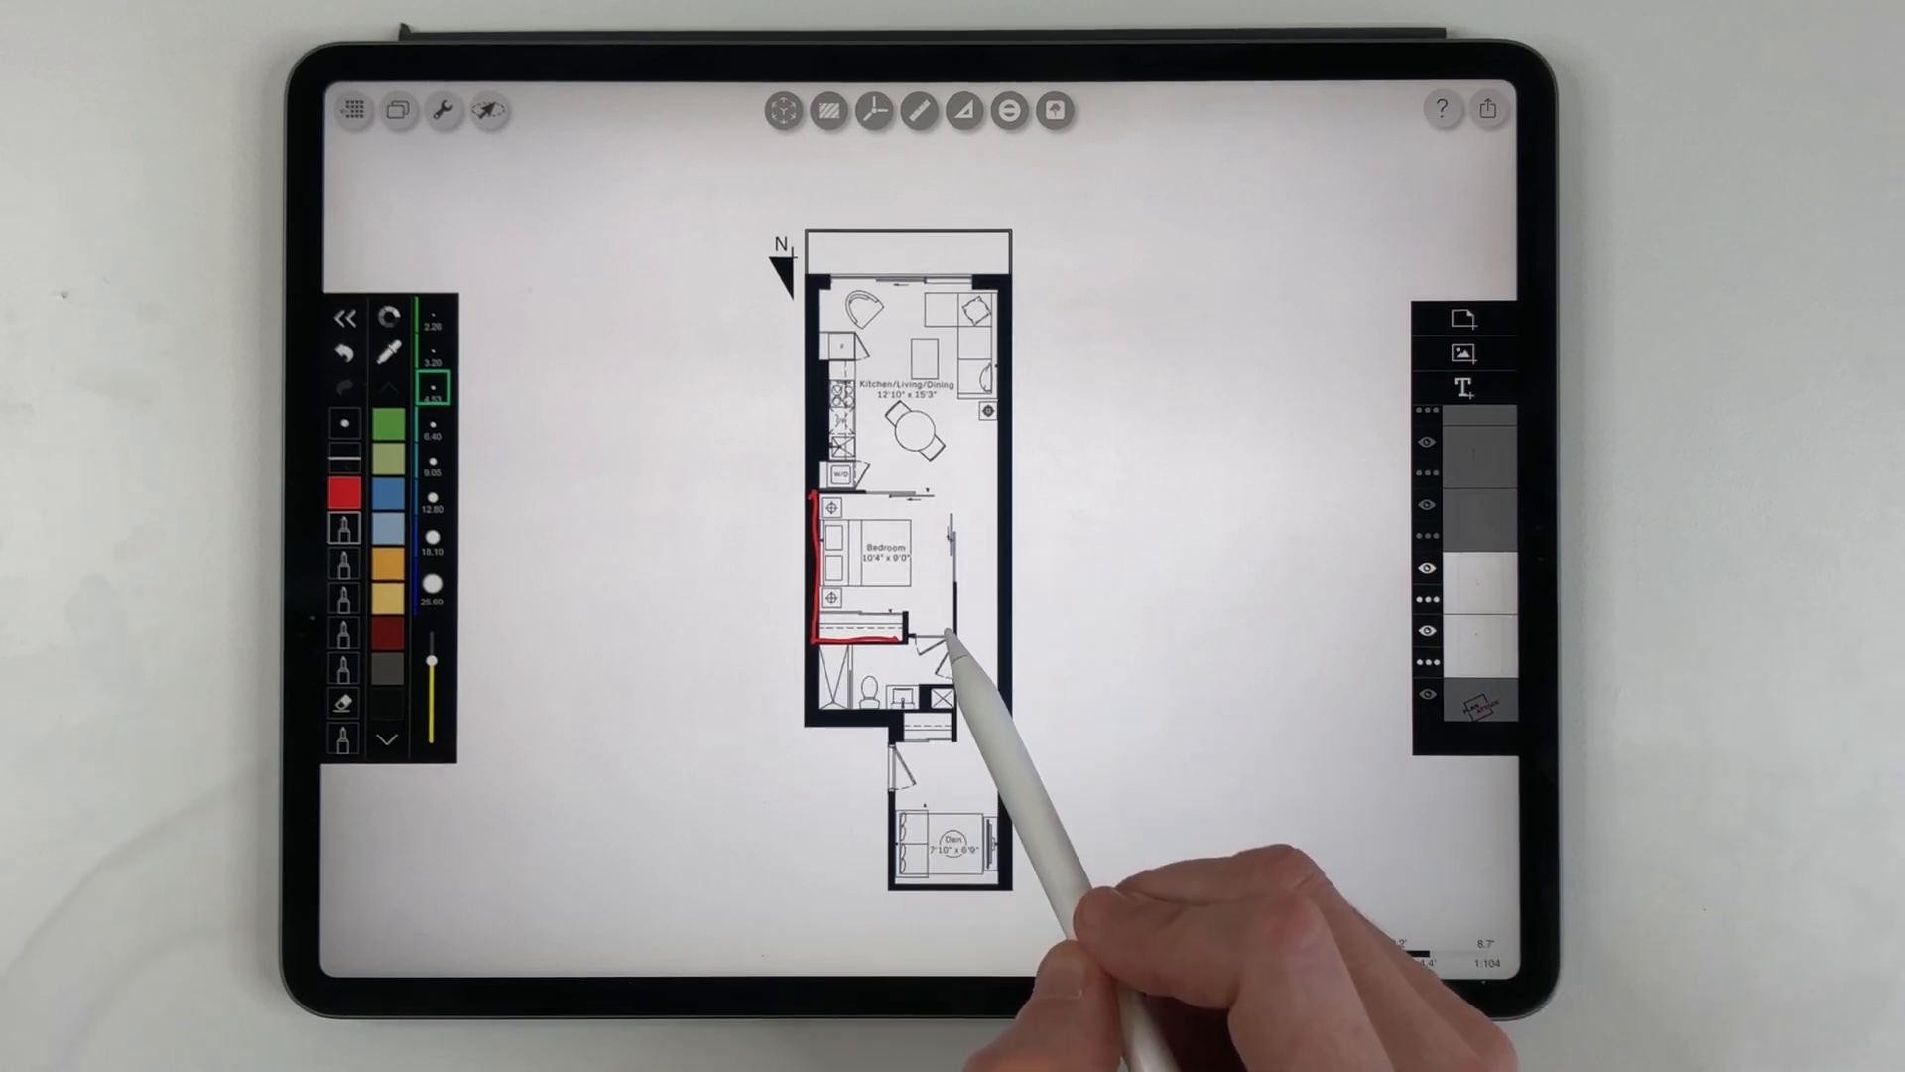
Underline the window wall, circle the bedroom and tick its door positions in red
left_click_drag(824, 291, 984, 292)
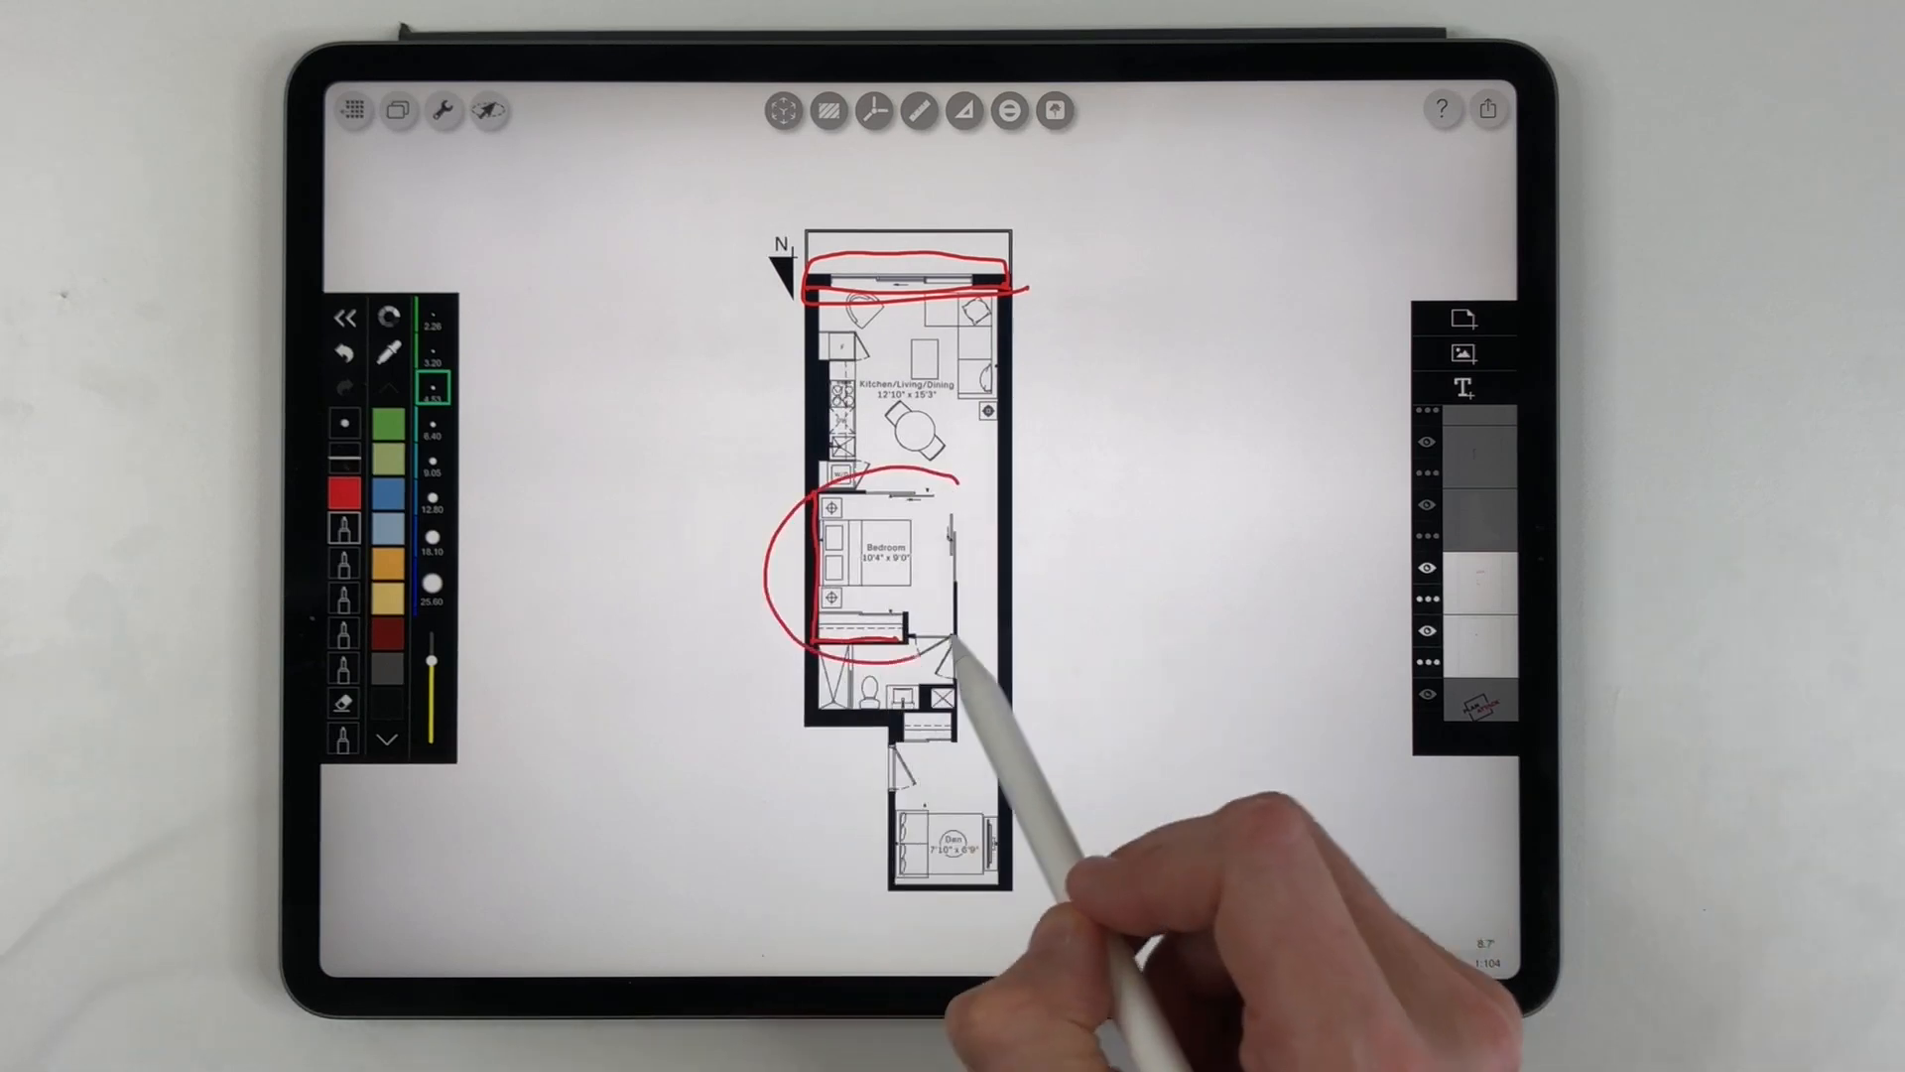
left_click_drag(1058, 327, 1068, 548)
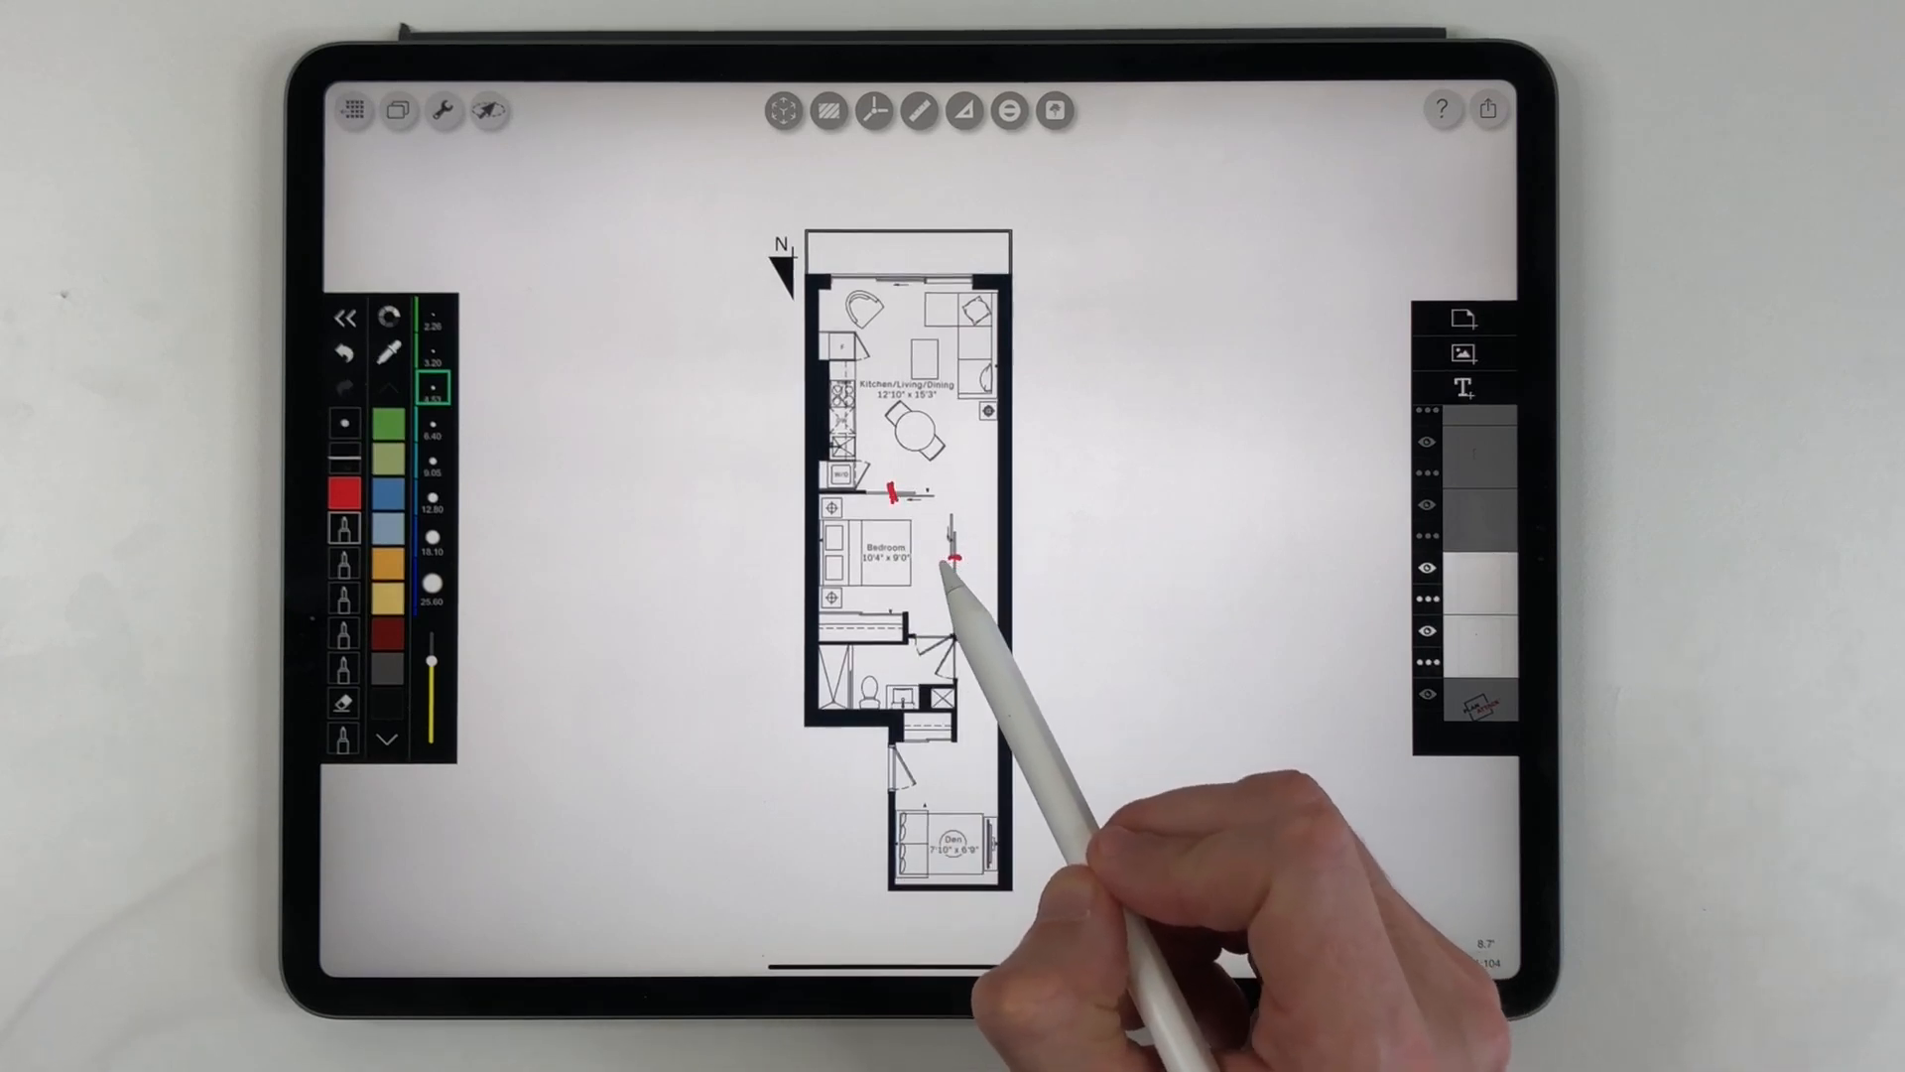
left_click_drag(960, 560, 825, 504)
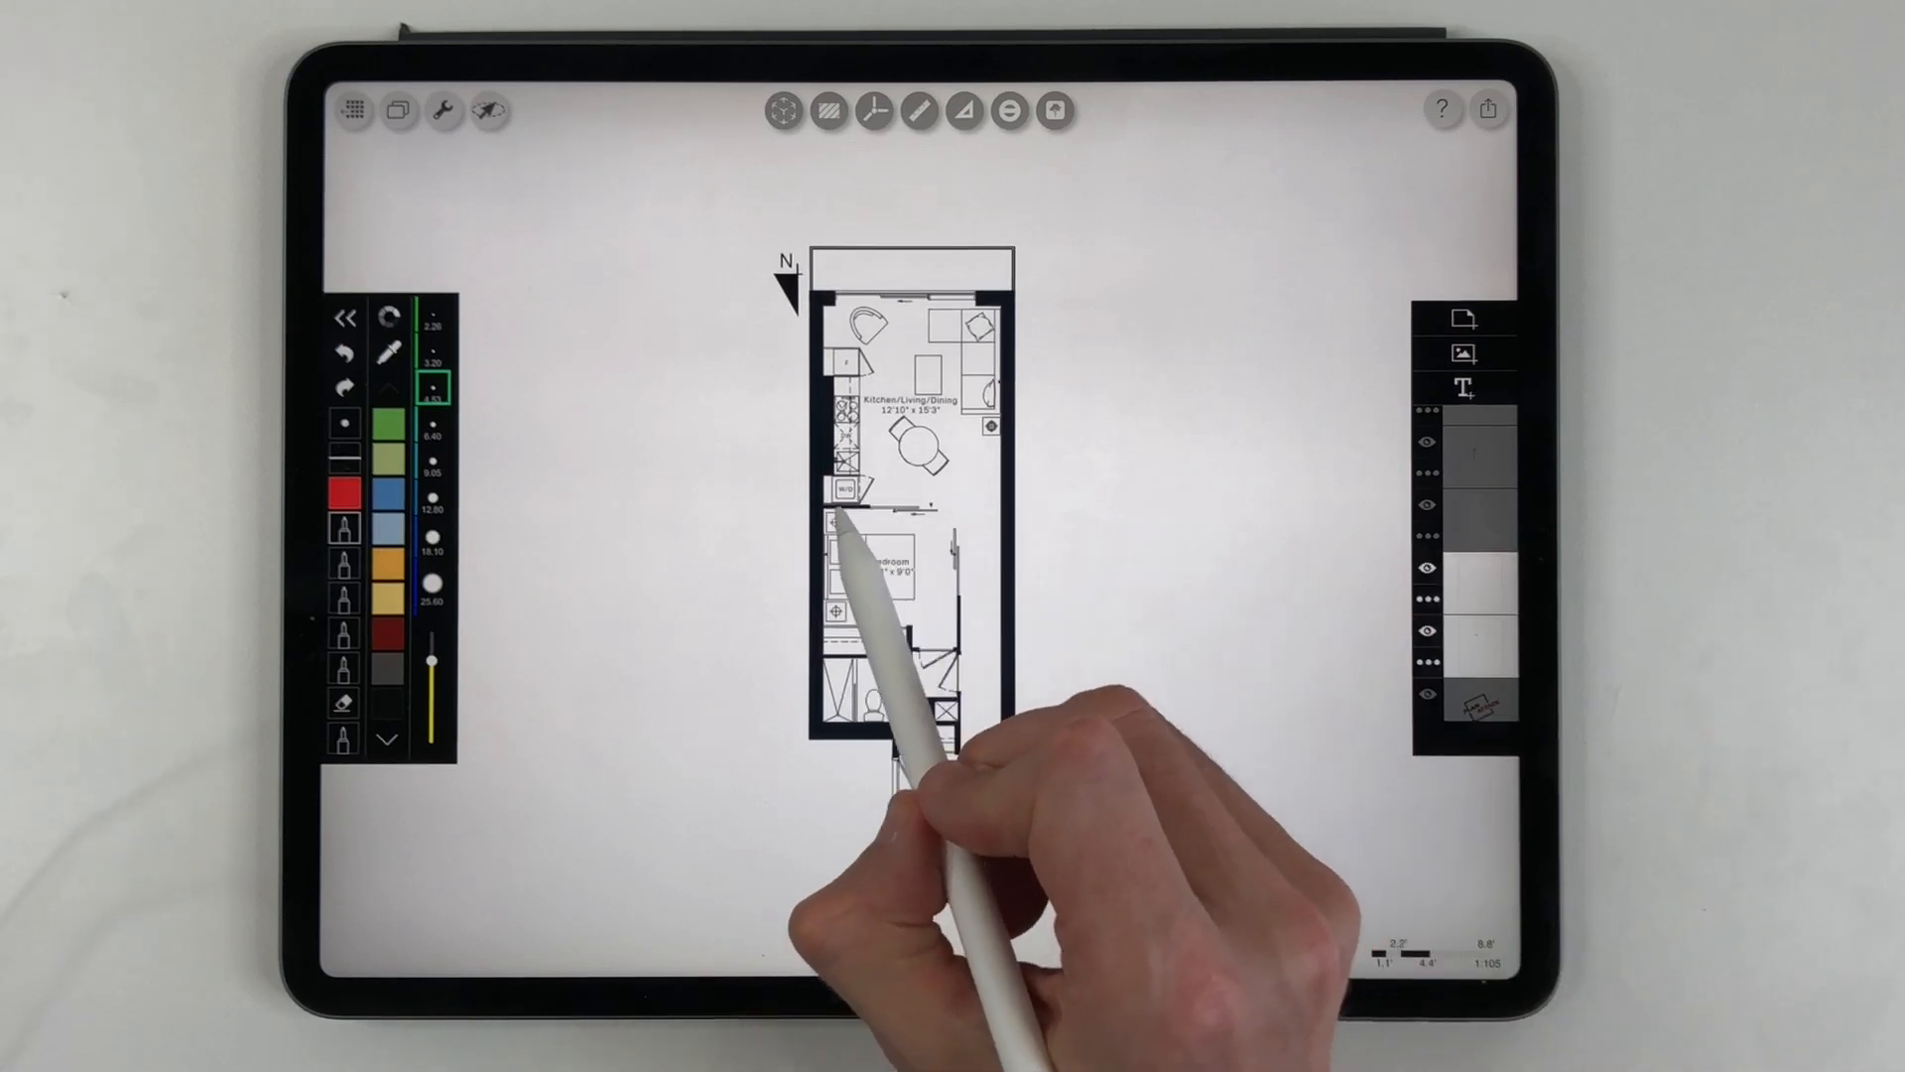
Draw a red dividing line, circle the living seating and den, and add a question mark
left_click_drag(802, 502, 1052, 498)
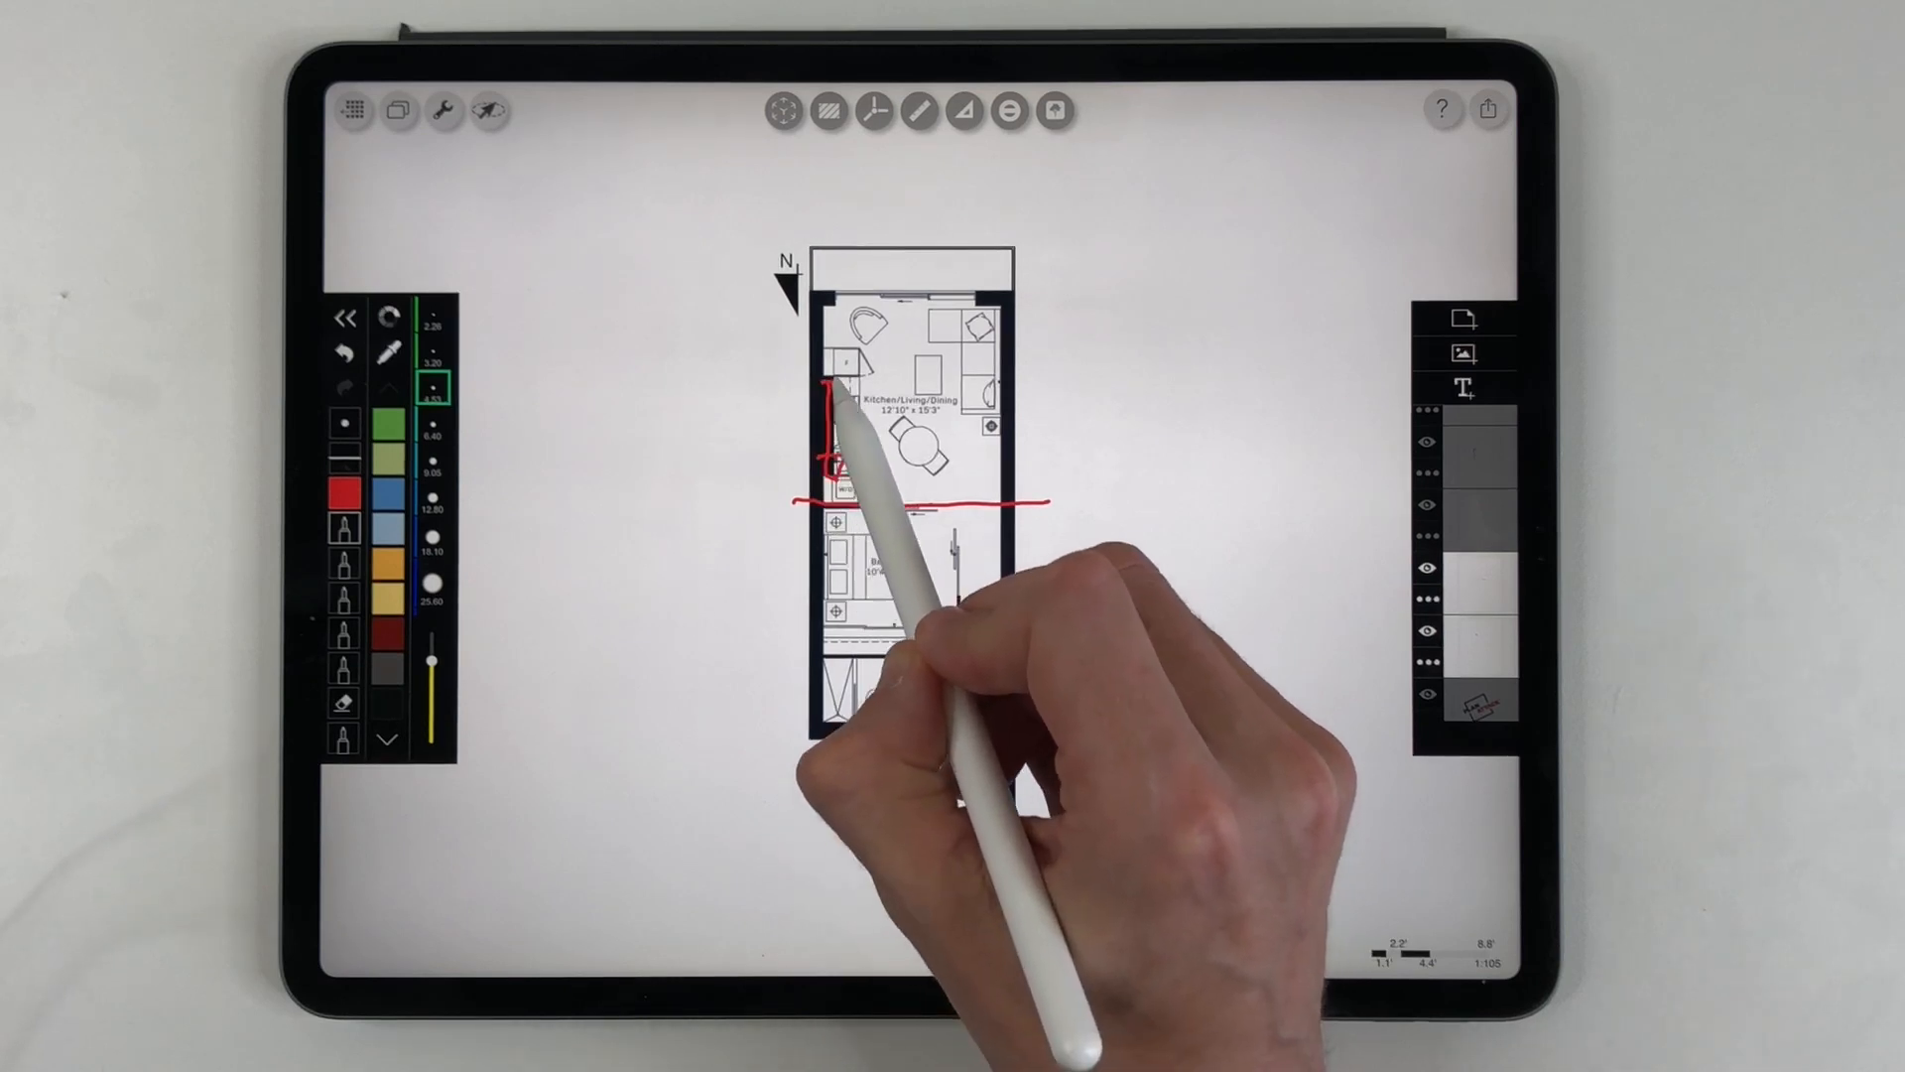
left_click_drag(837, 389, 831, 486)
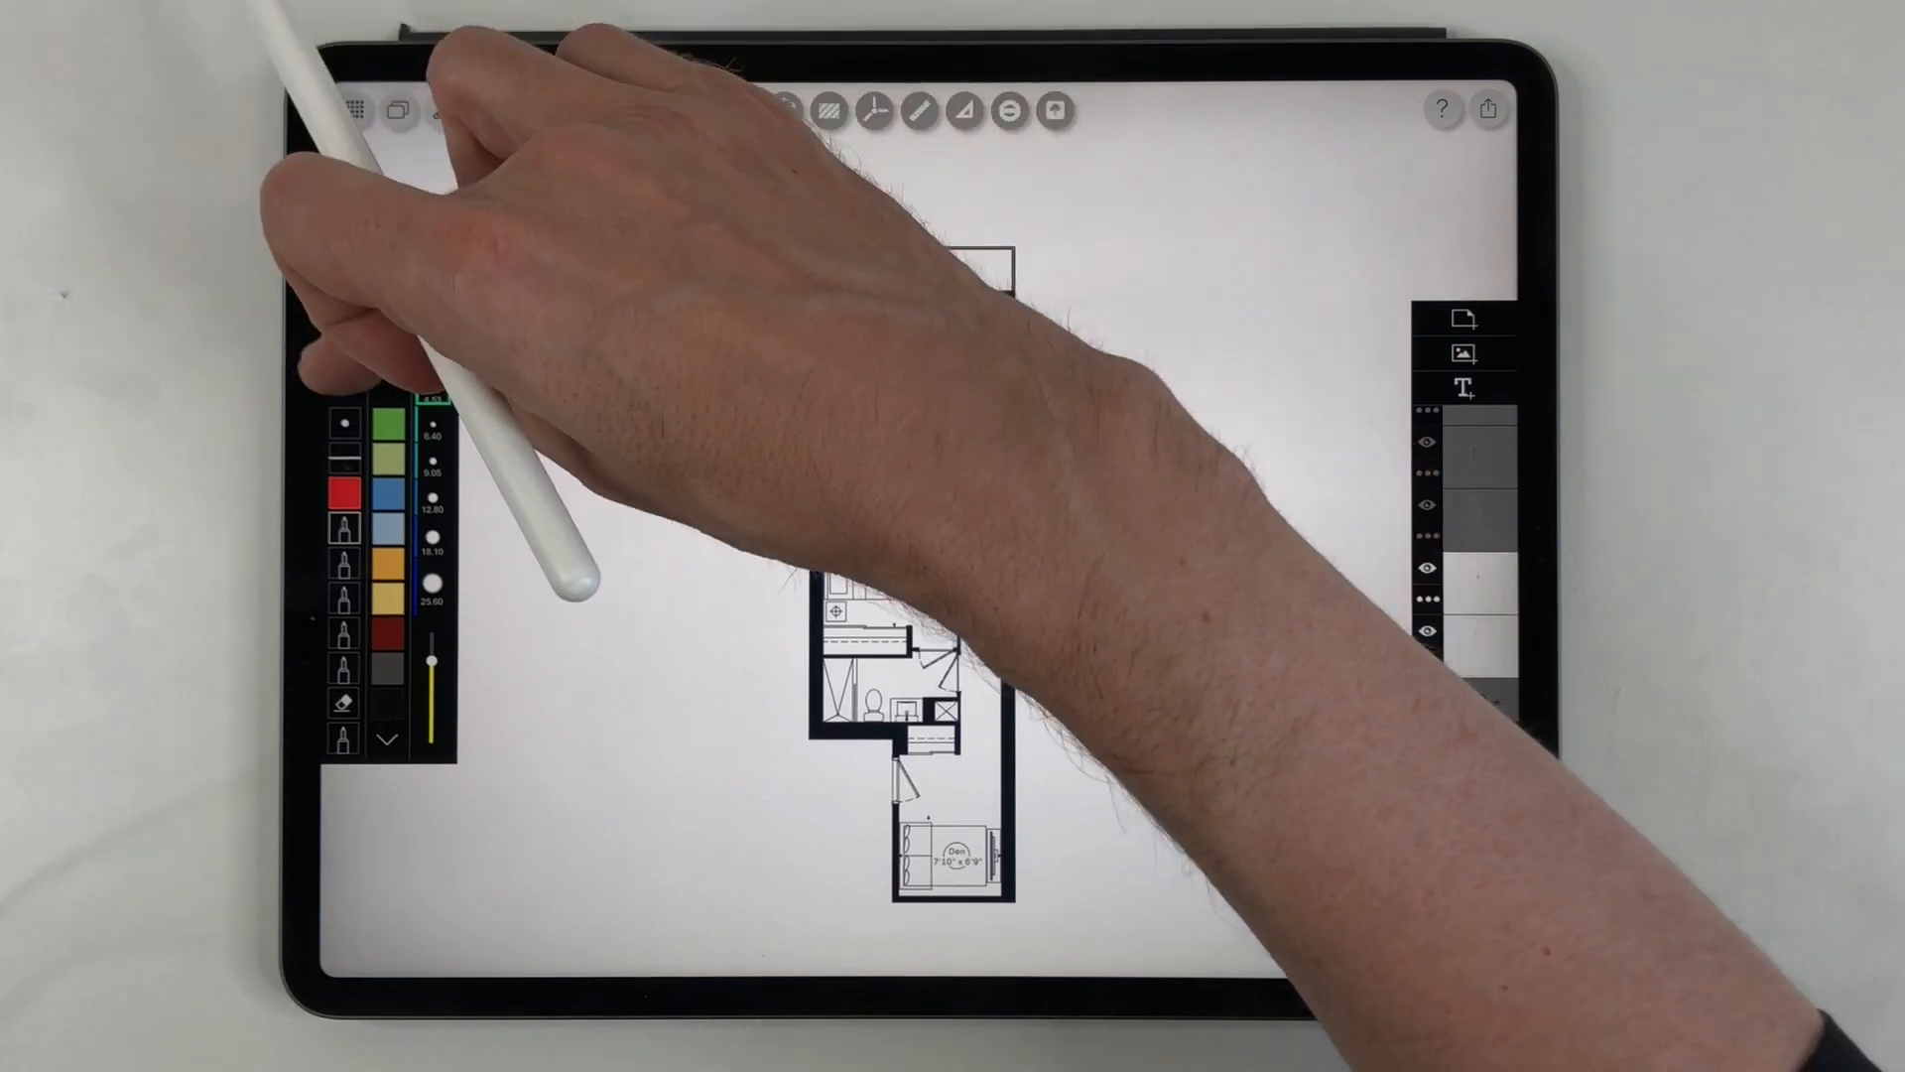
left_click_drag(796, 499, 1052, 500)
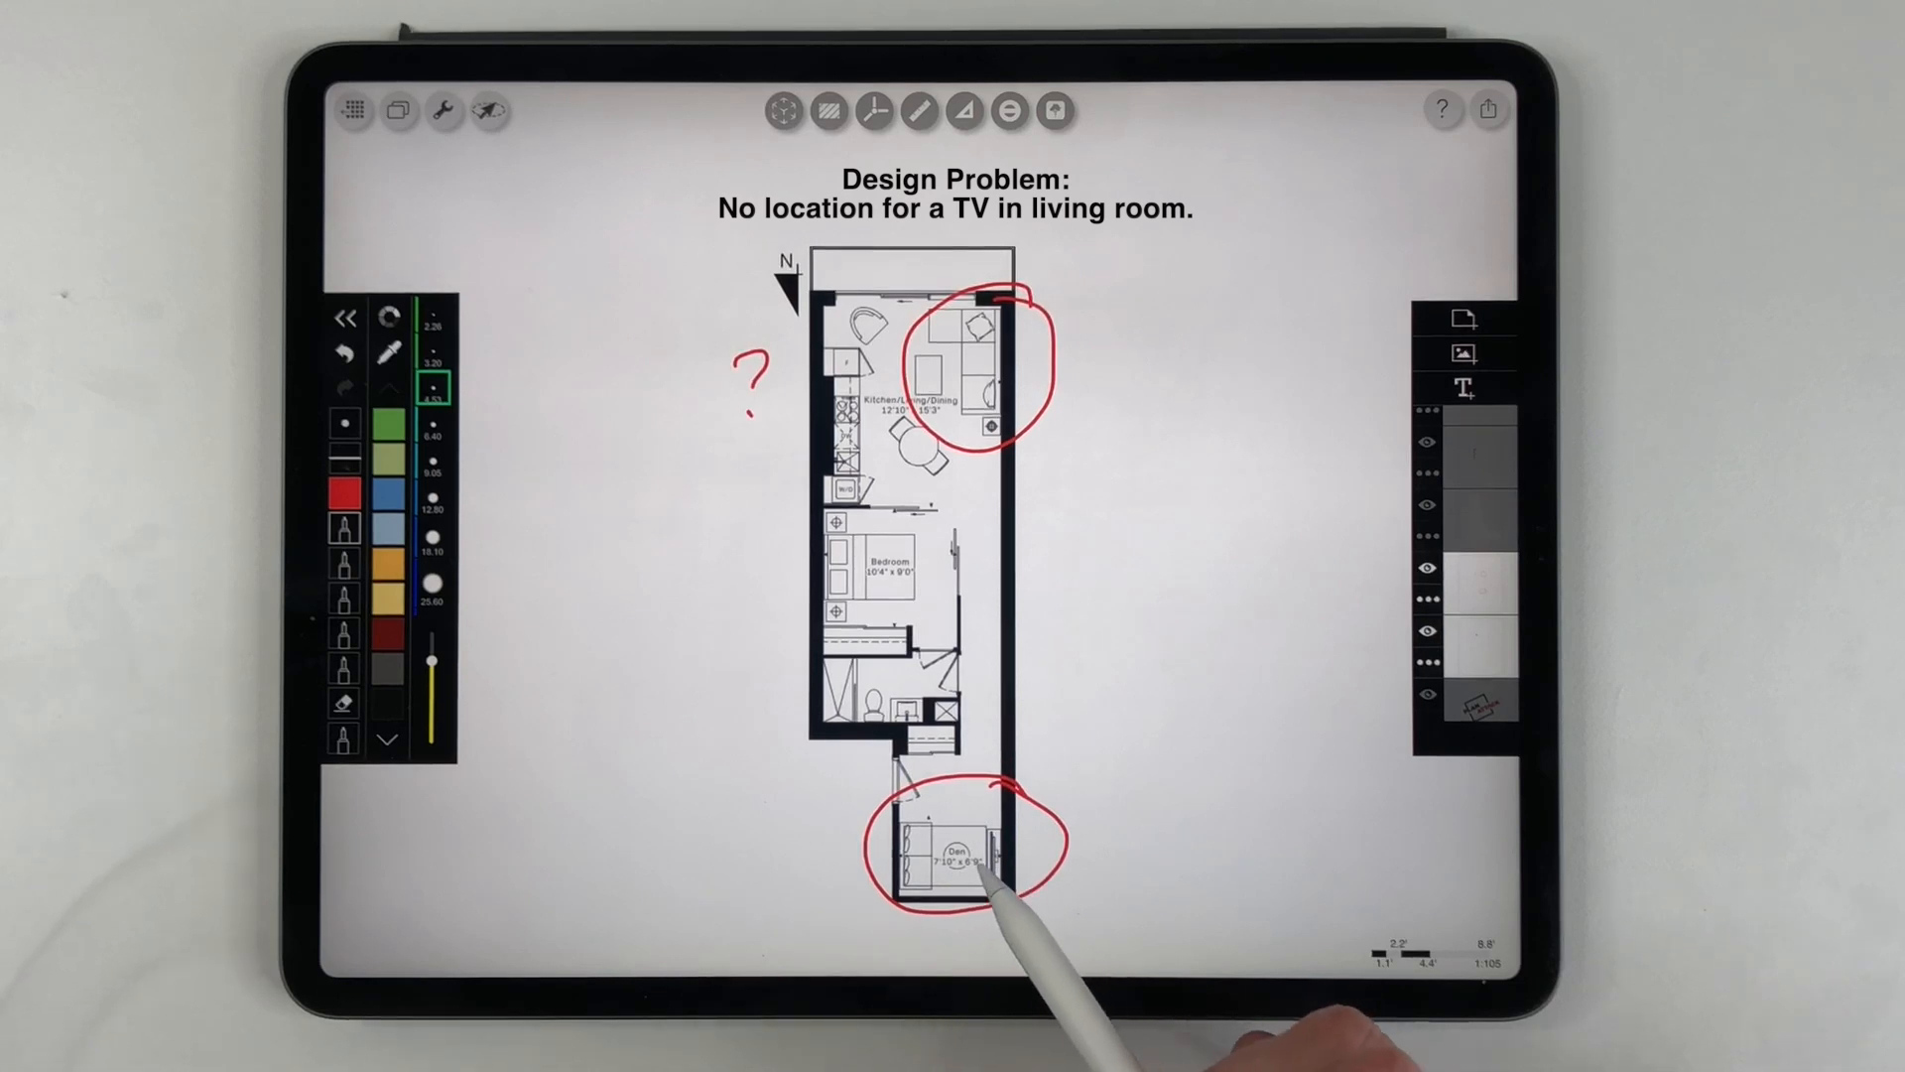
mouse_move(948, 328)
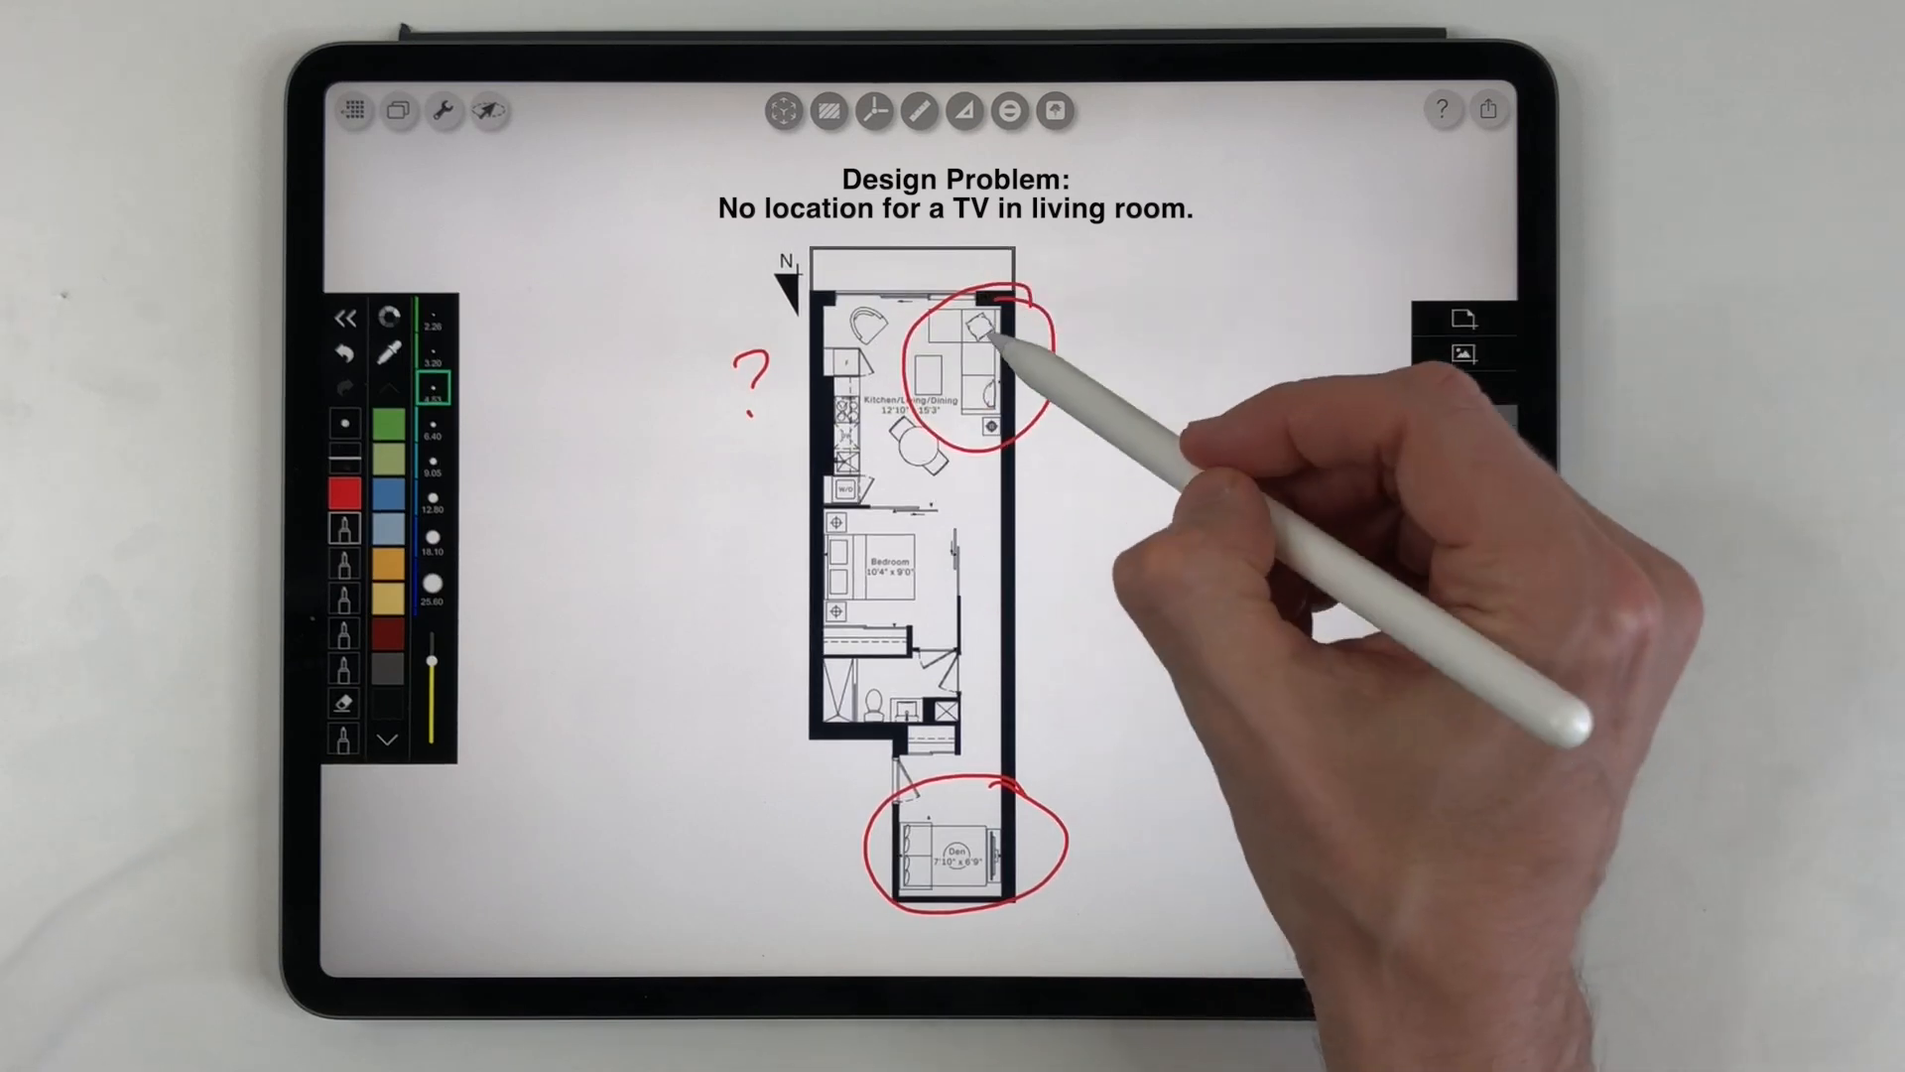
Circle the den and its entrance in red on the cleared plan
left_click_drag(972, 328, 984, 339)
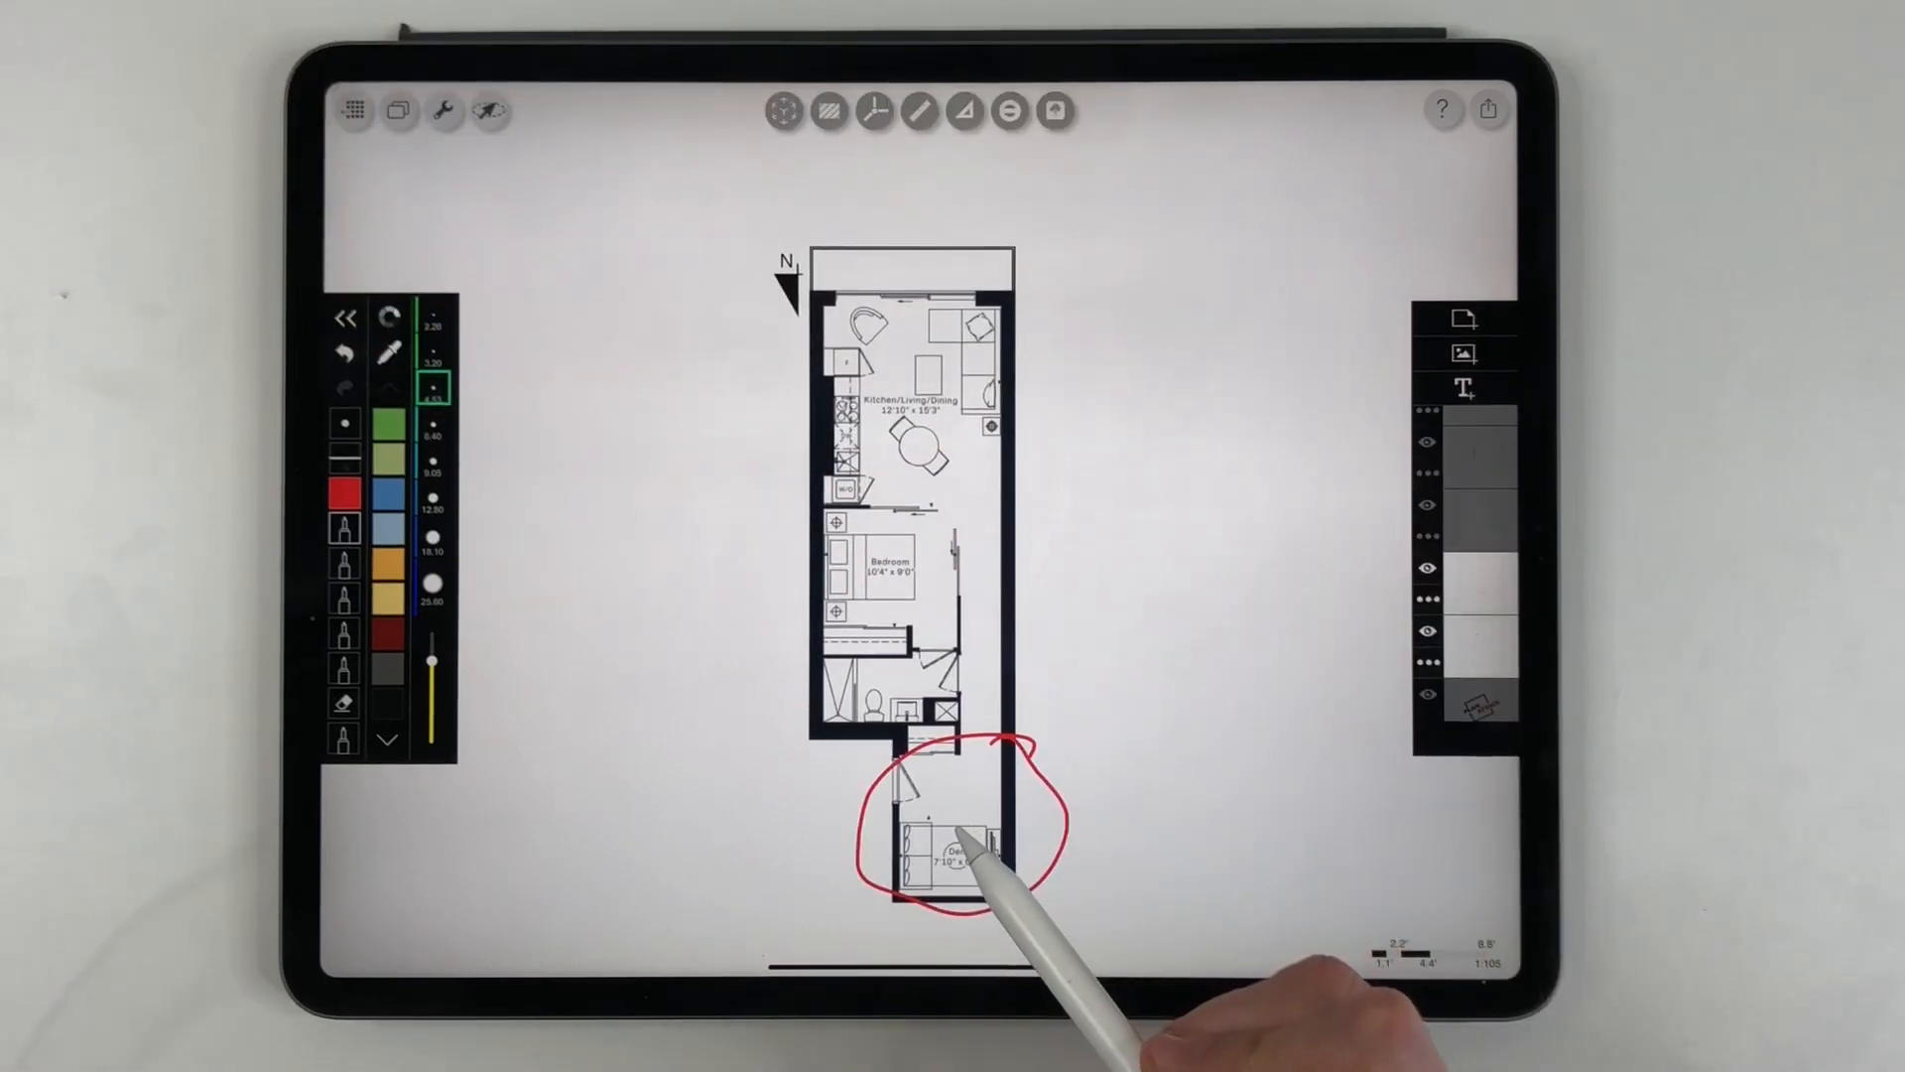
left_click_drag(790, 766, 845, 820)
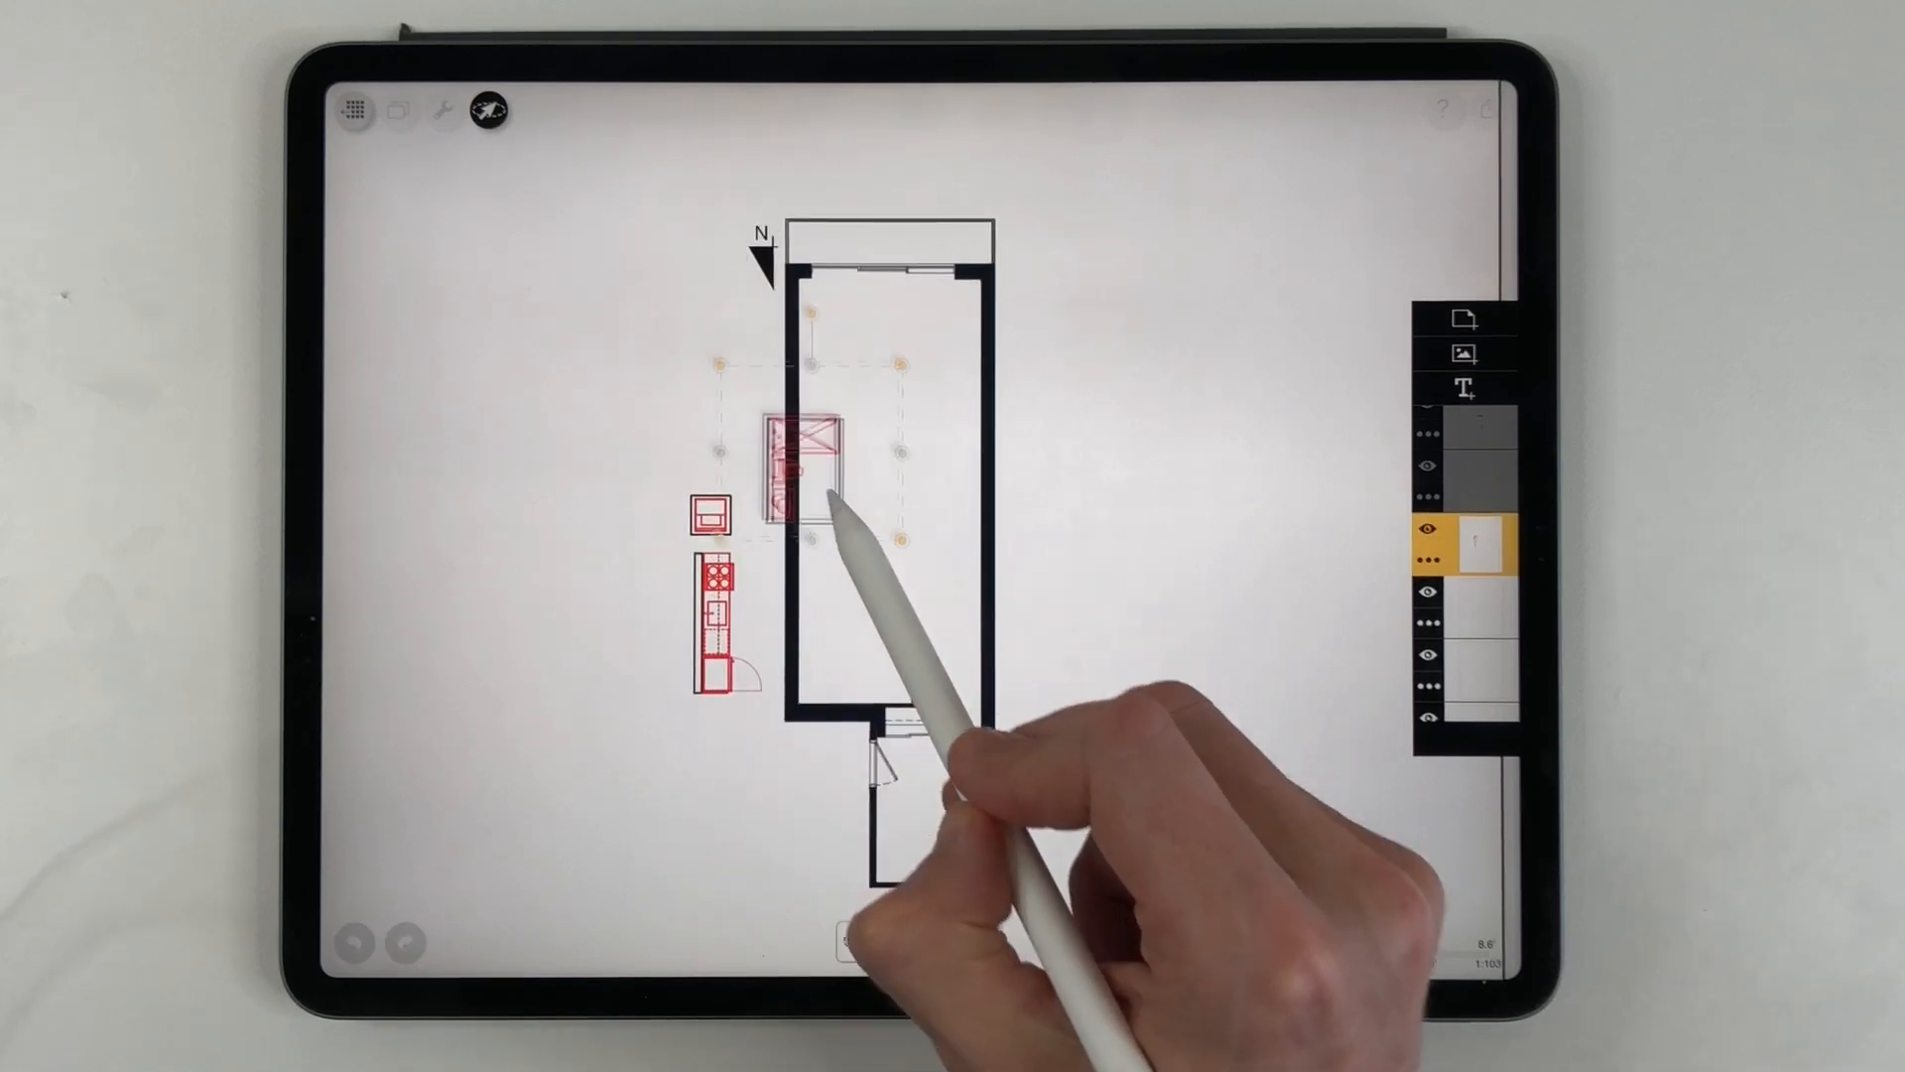
Move a red kitchen furniture piece inside the empty unit outline
left_click_drag(795, 456, 923, 595)
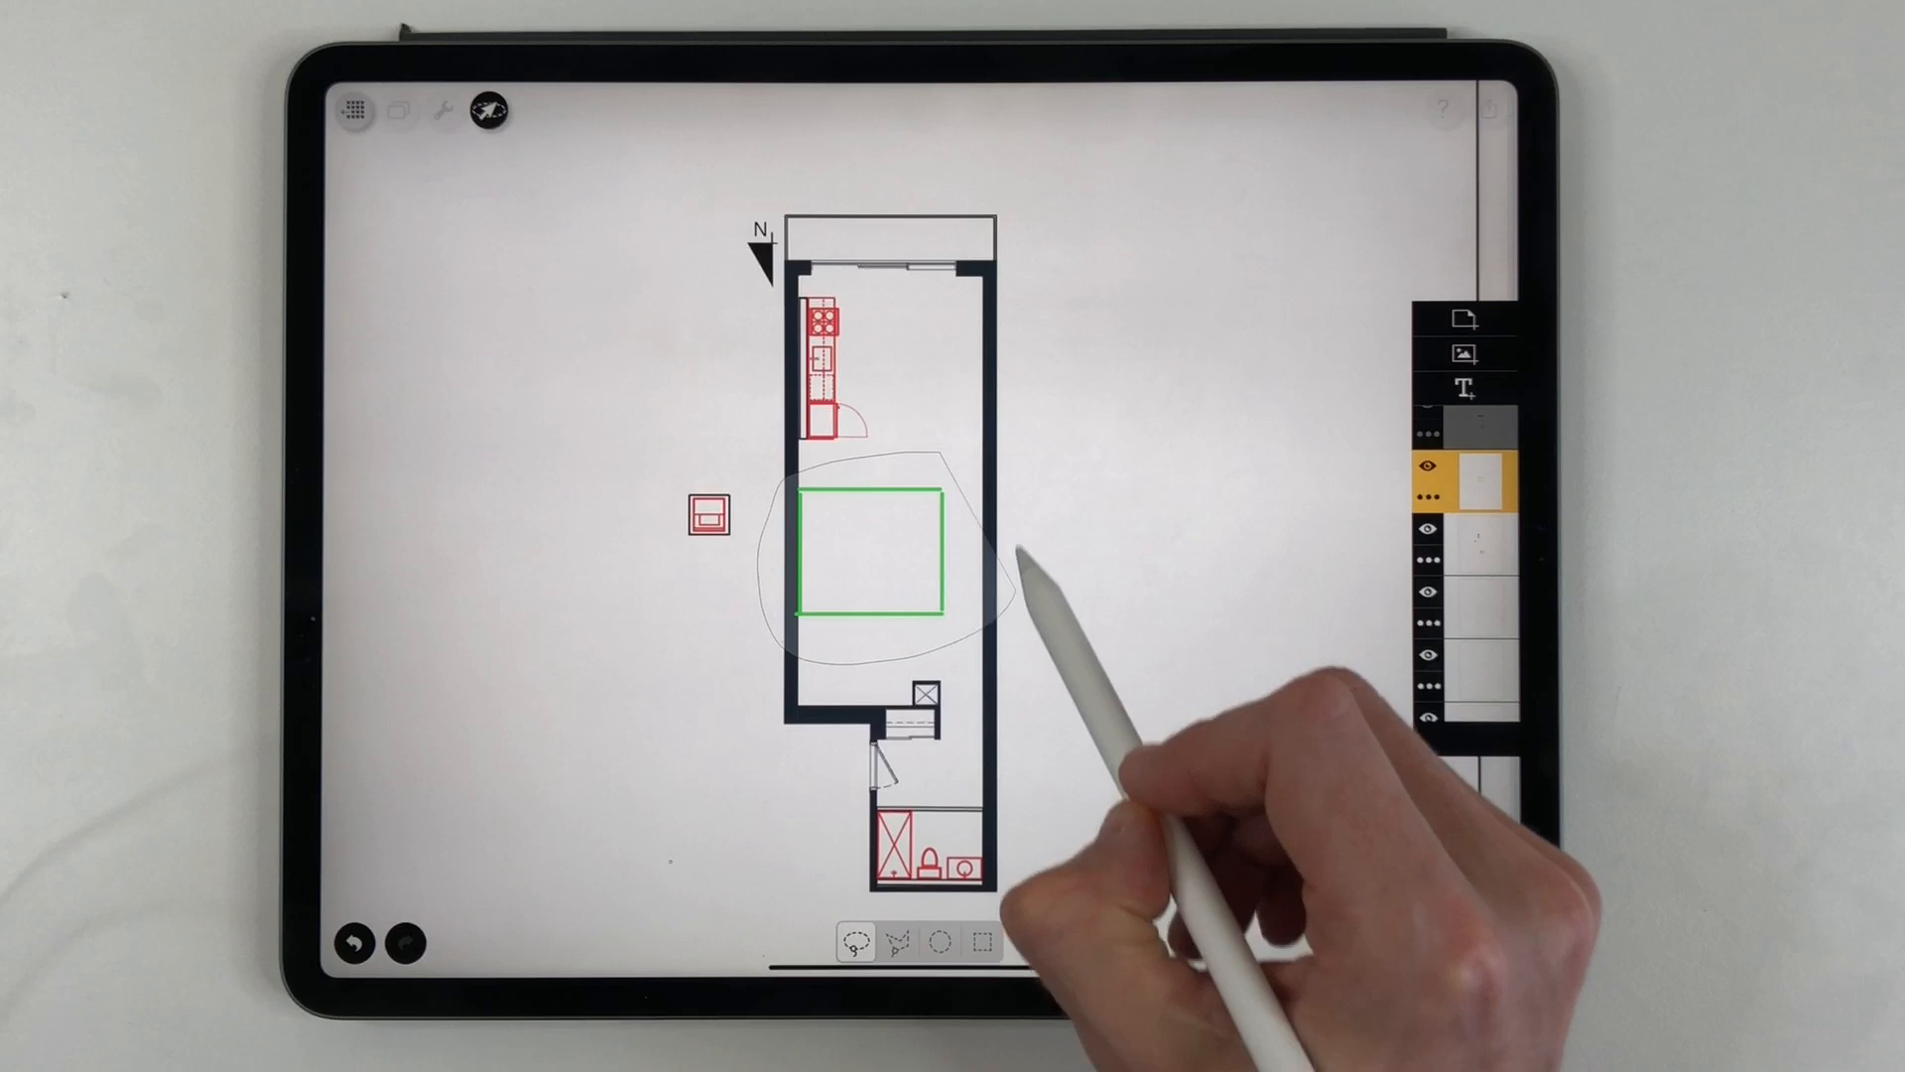
Lasso the green rectangle in the middle of the unit for adjustment
left_click(869, 548)
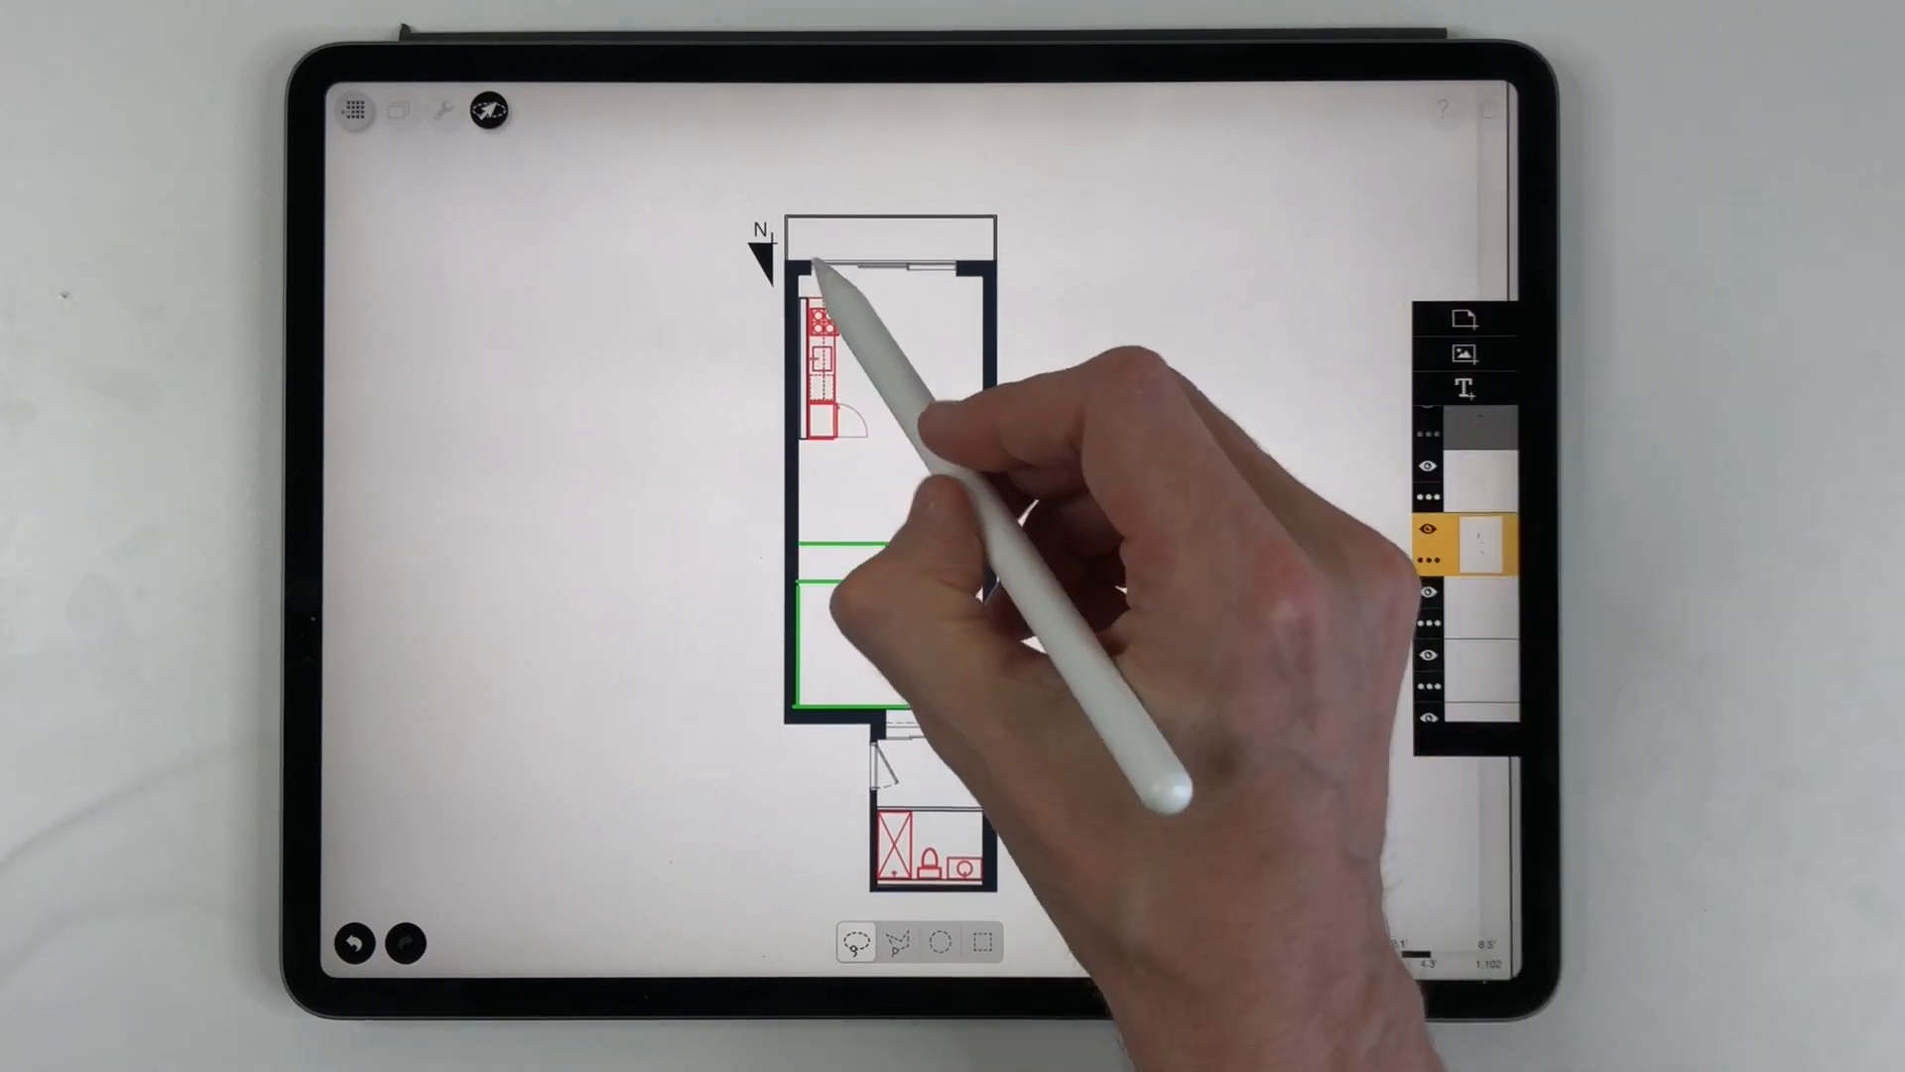
Draw red kitchen counters at the top and a green bedroom rectangle below
left_click(832, 413)
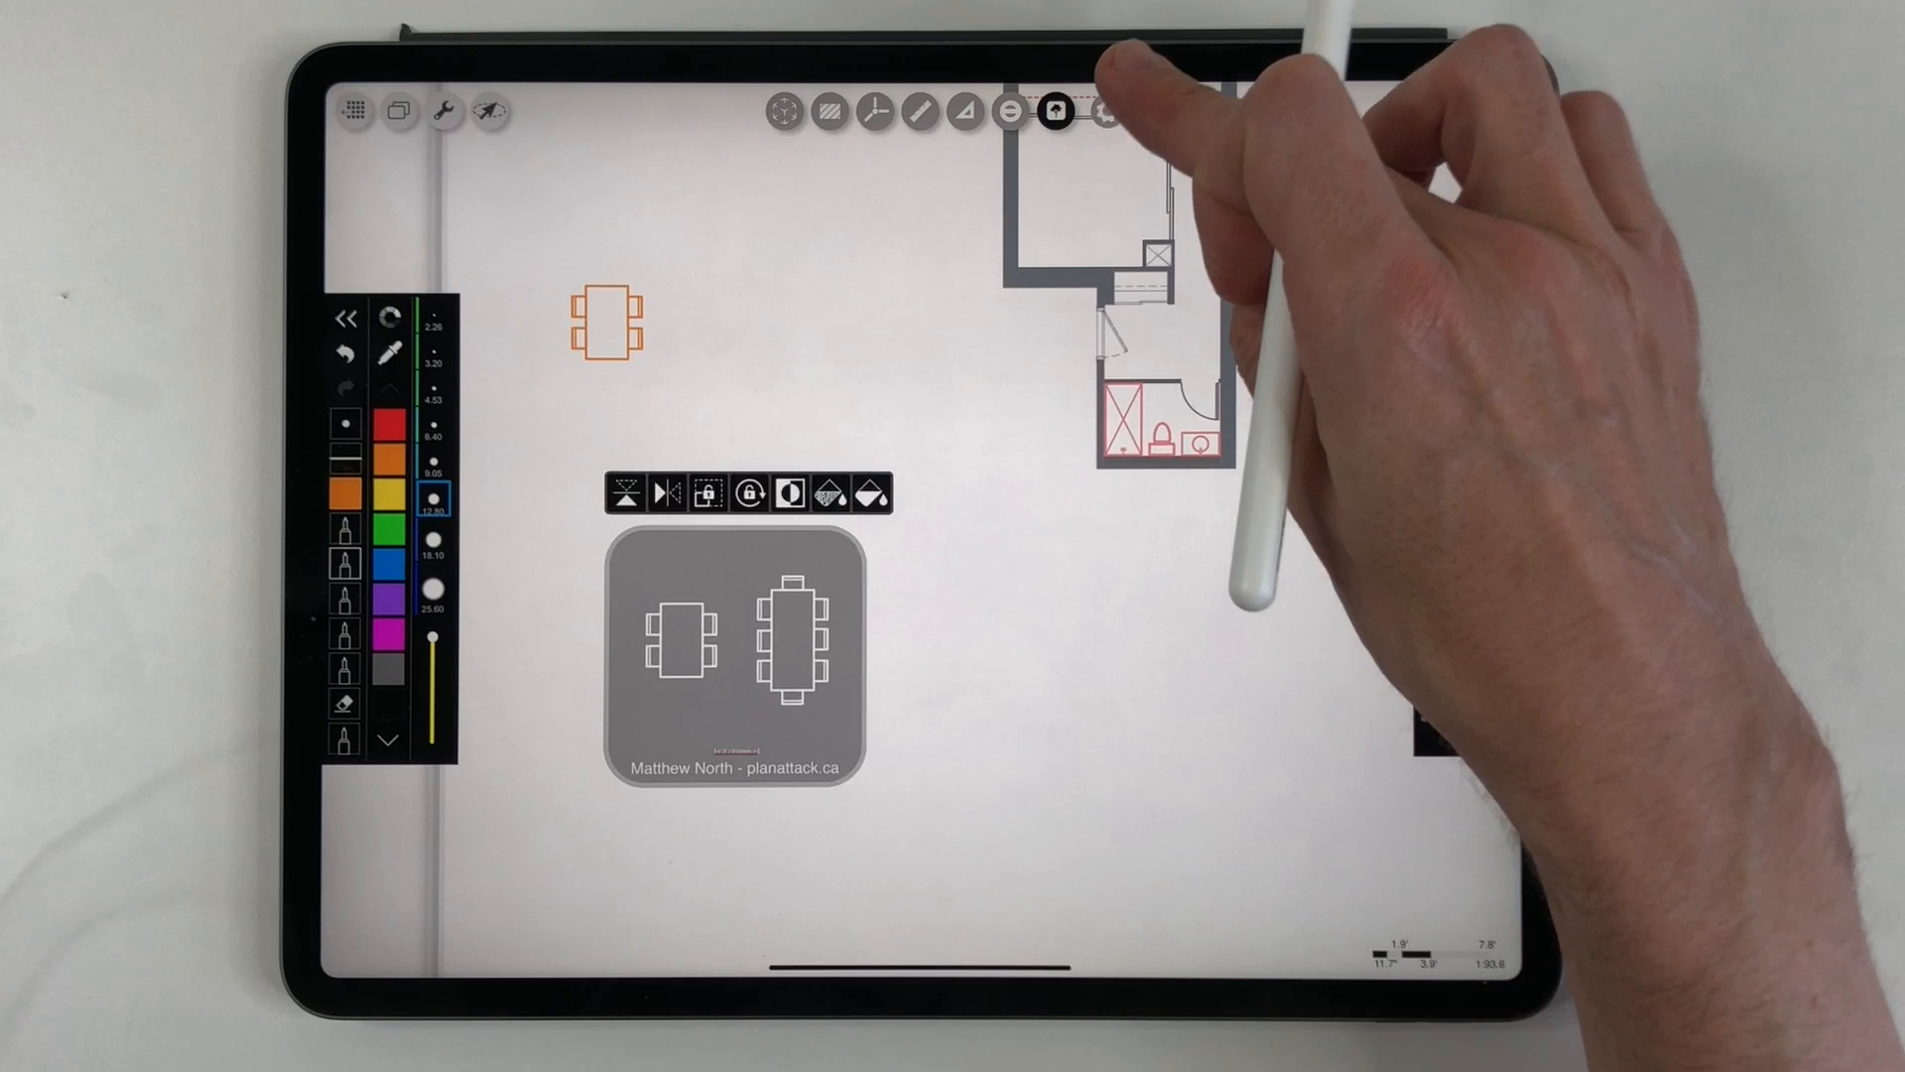
Switch to the bed stencils and trace an orange bed with nightstands
left_click(1054, 111)
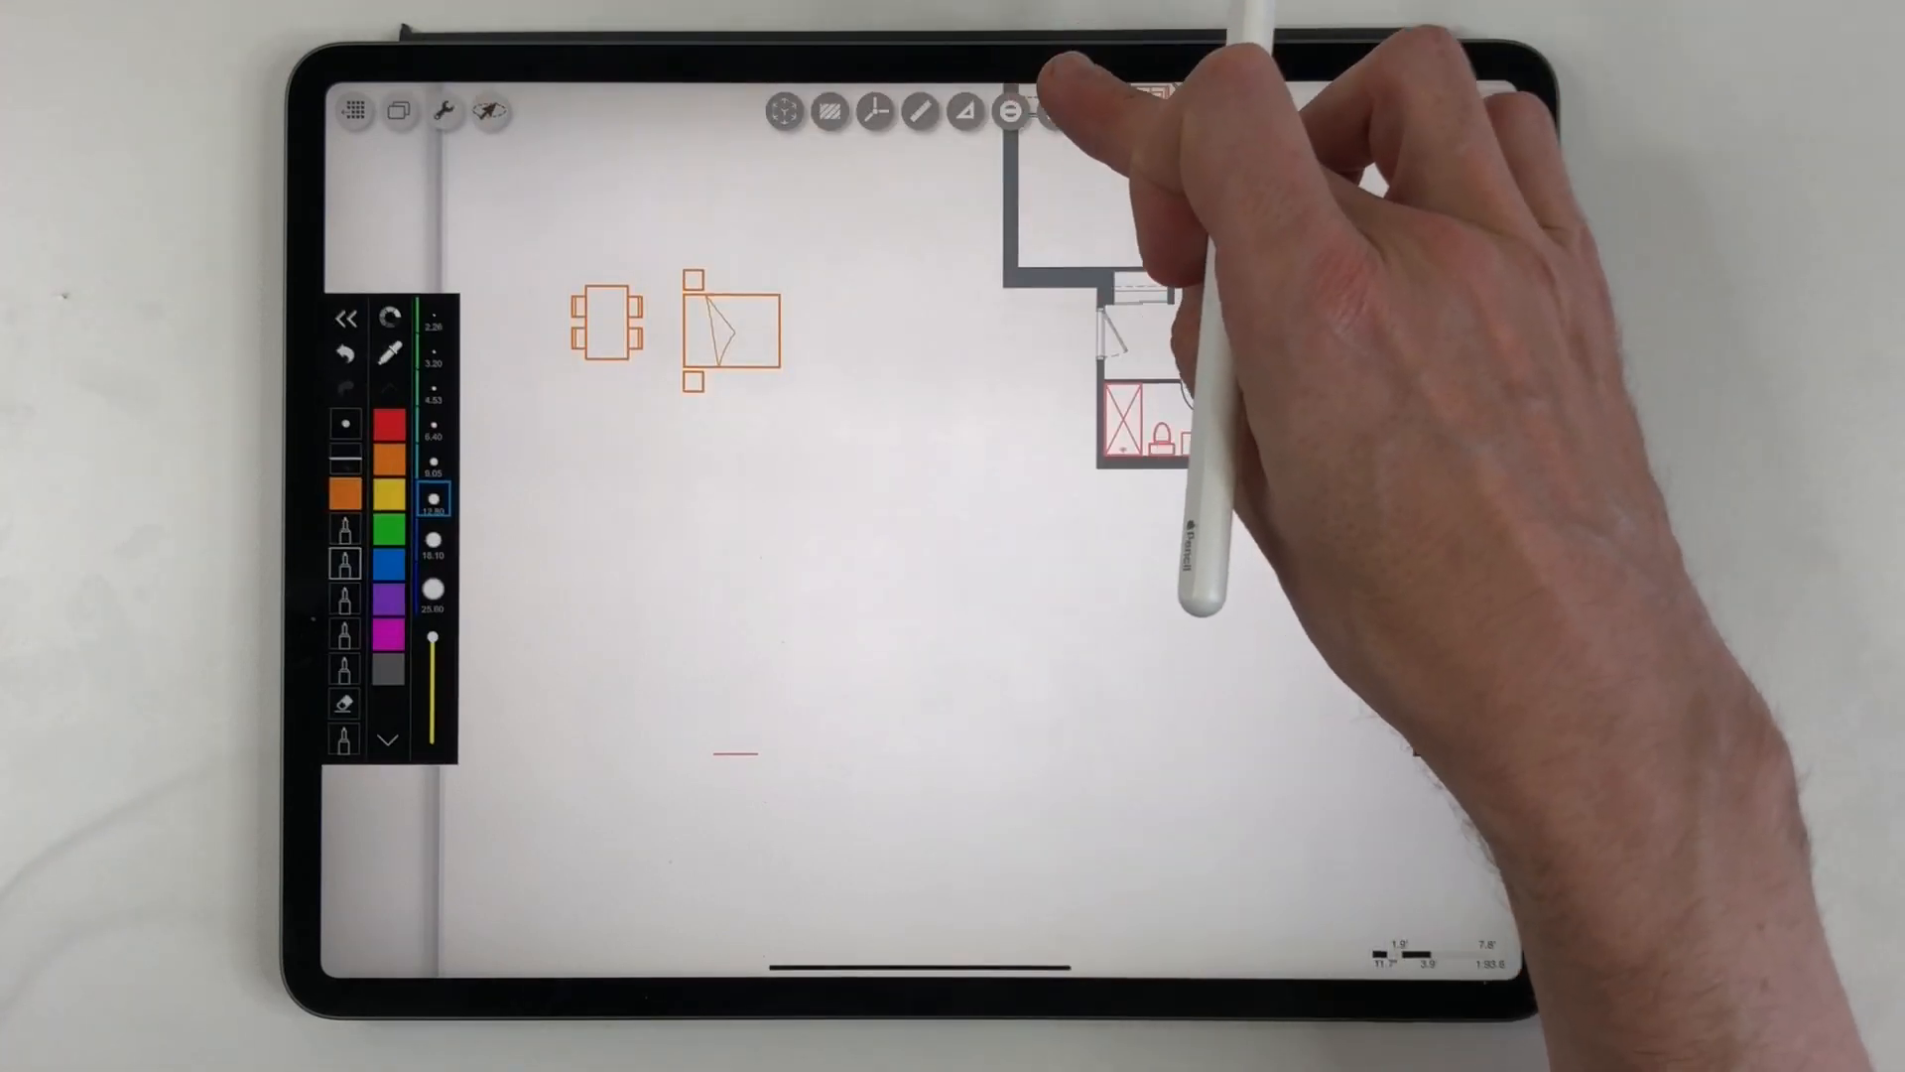
left_click(1054, 111)
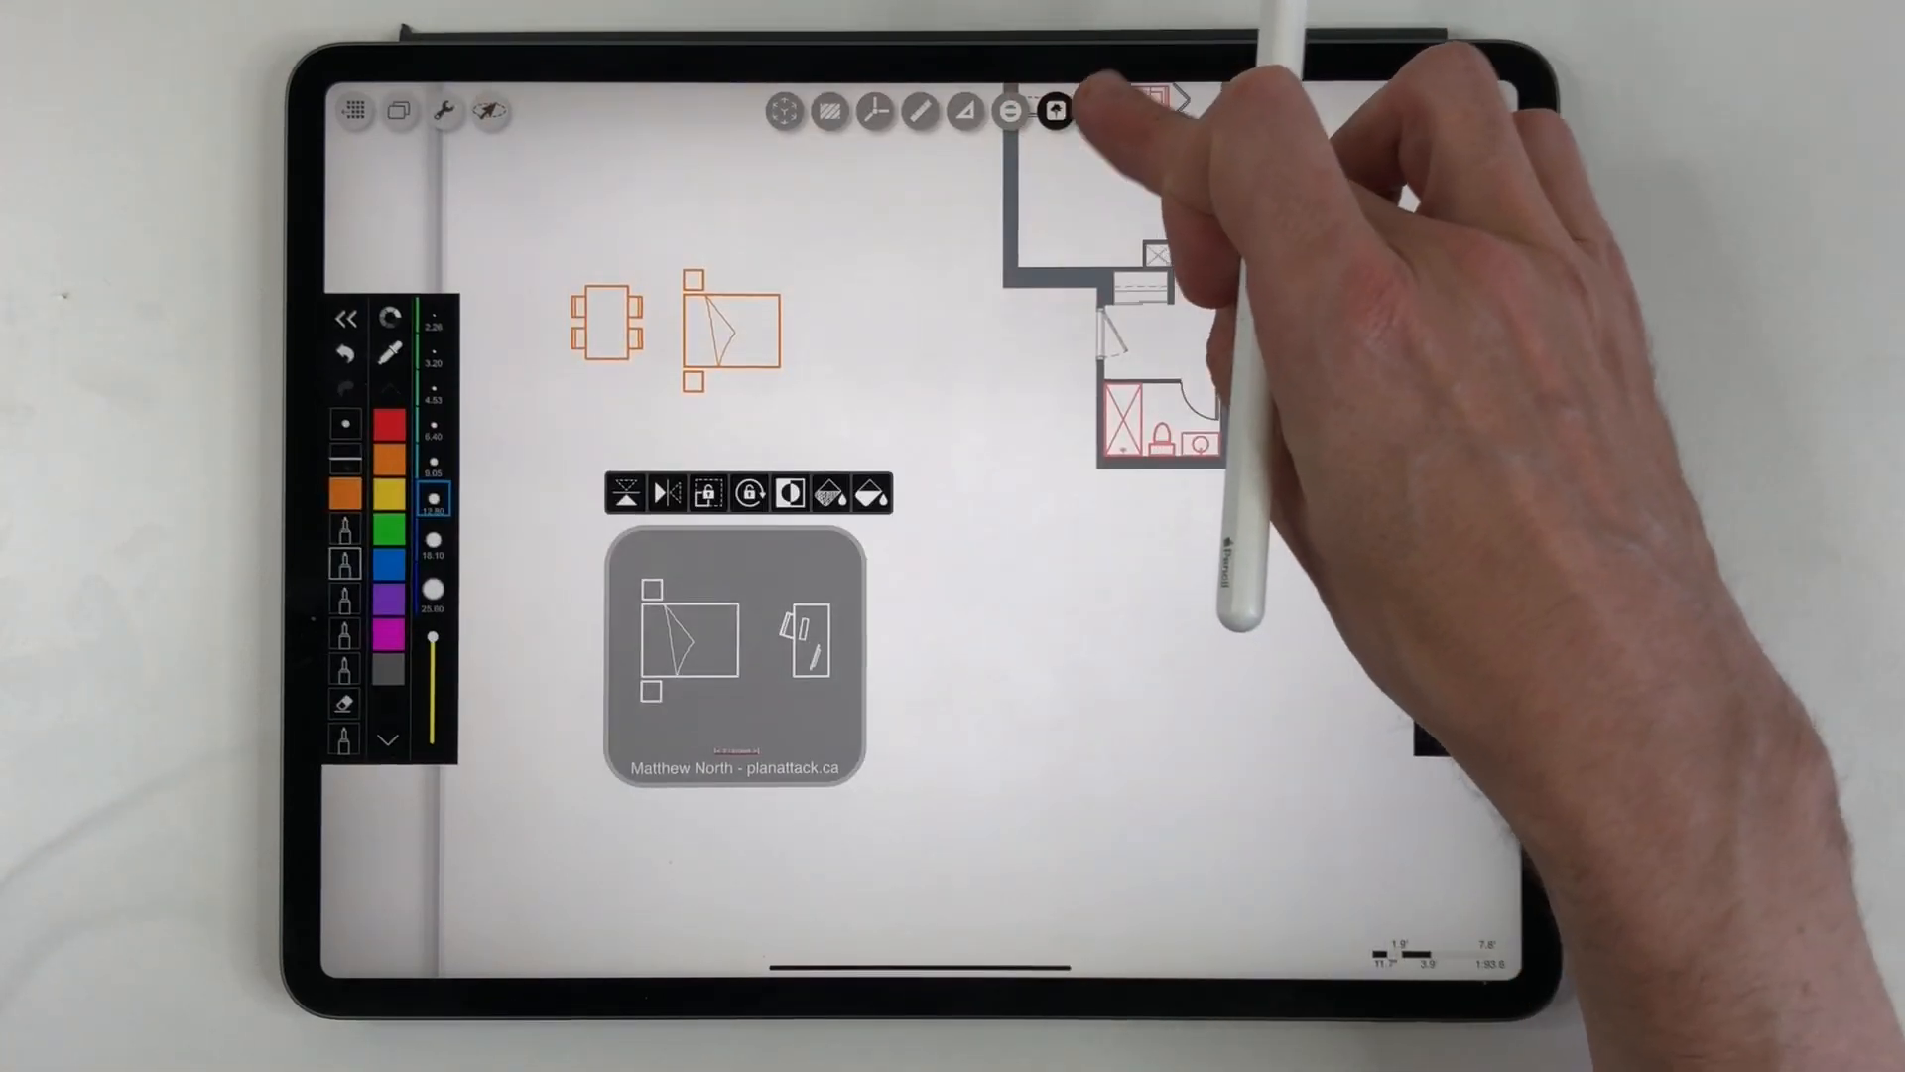
Trace an orange L-shaped sectional sofa and a round toilet fixture from stencils
left_click(1054, 111)
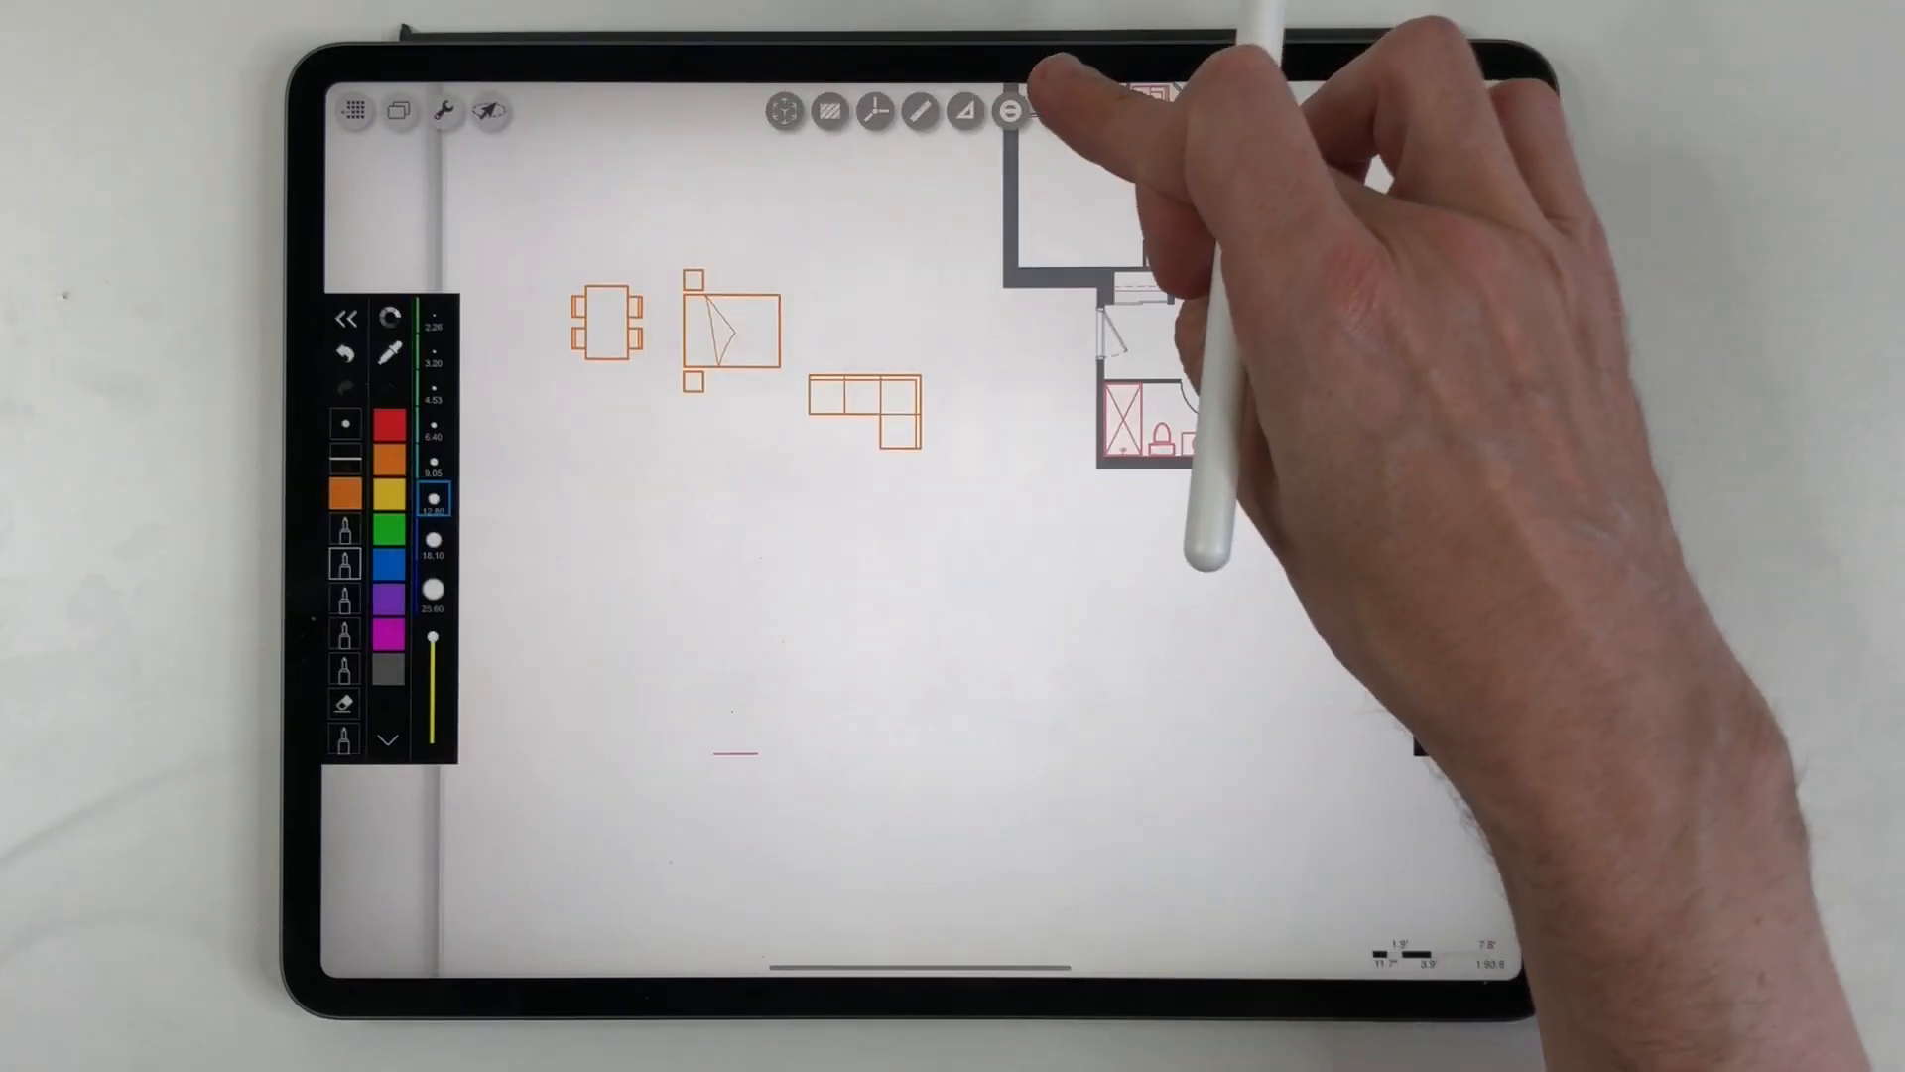
left_click(1012, 112)
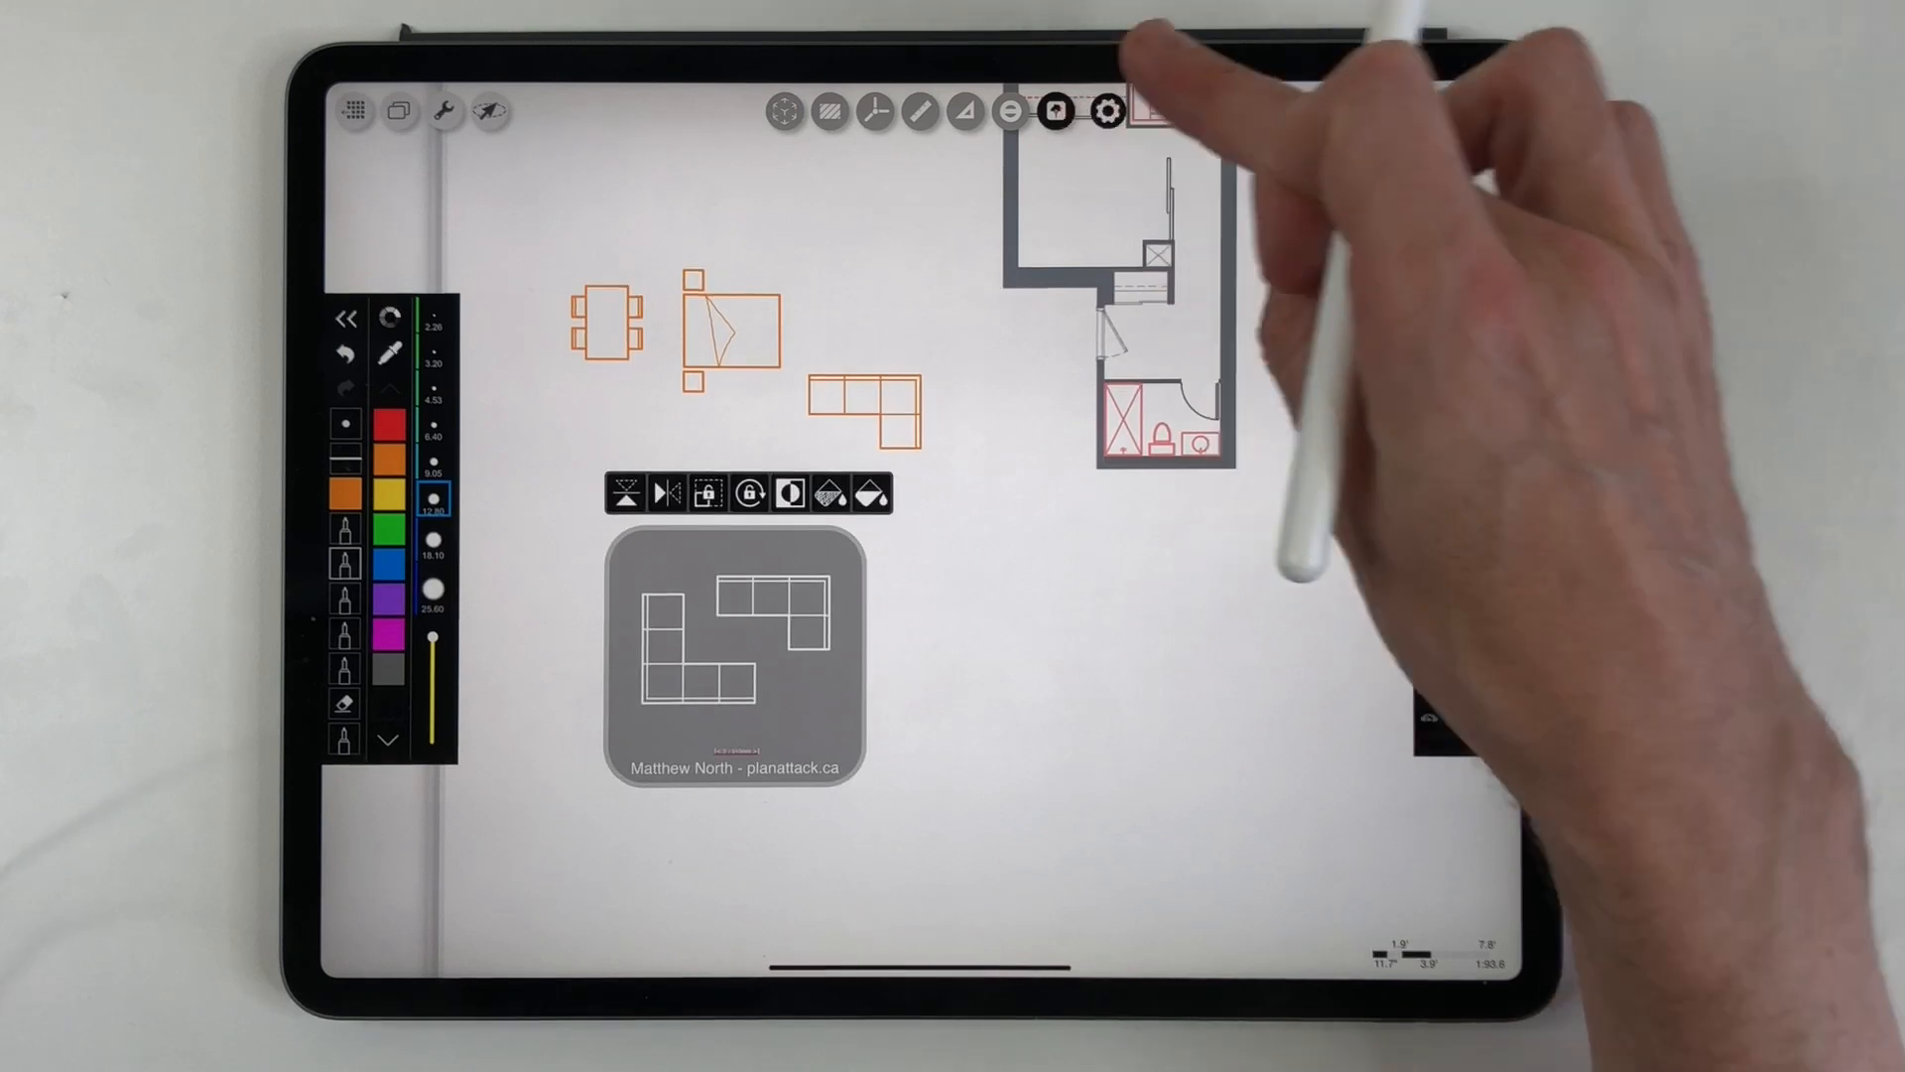
left_click(1131, 112)
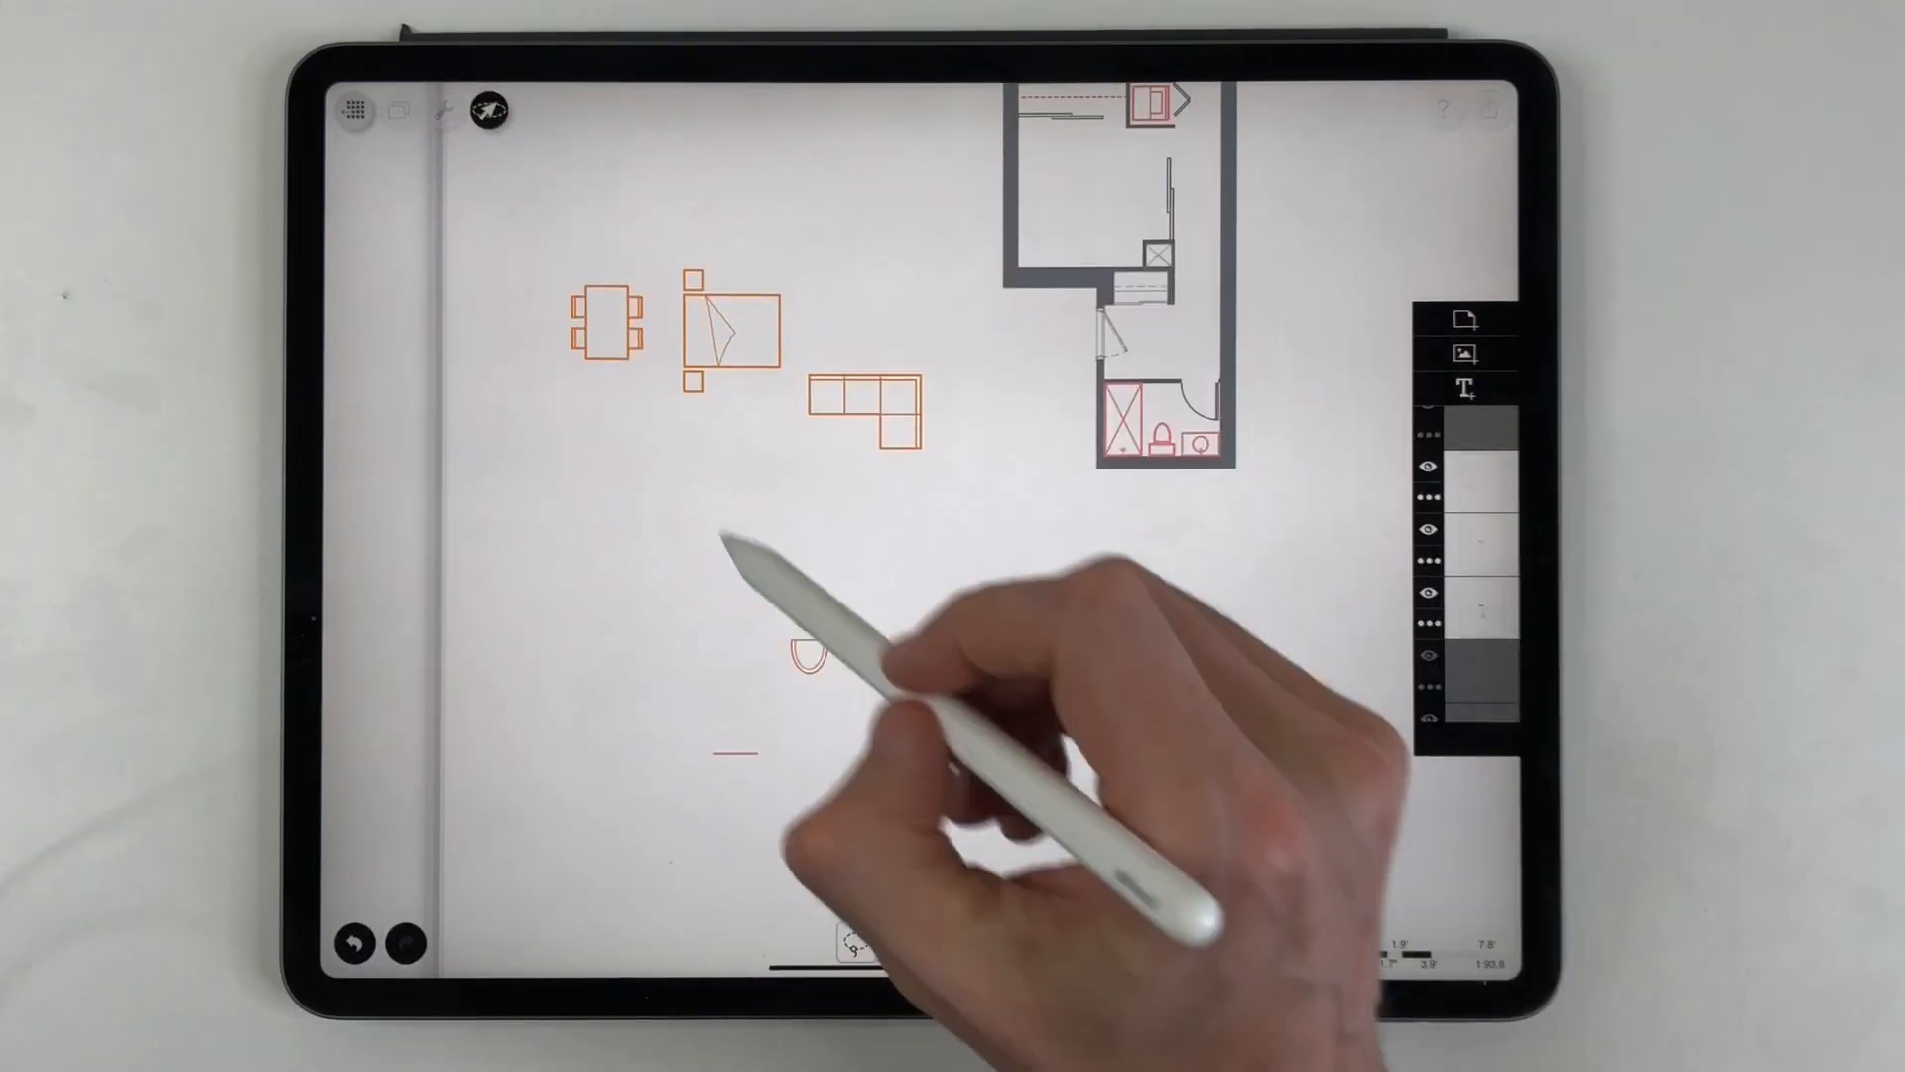
left_click(1467, 472)
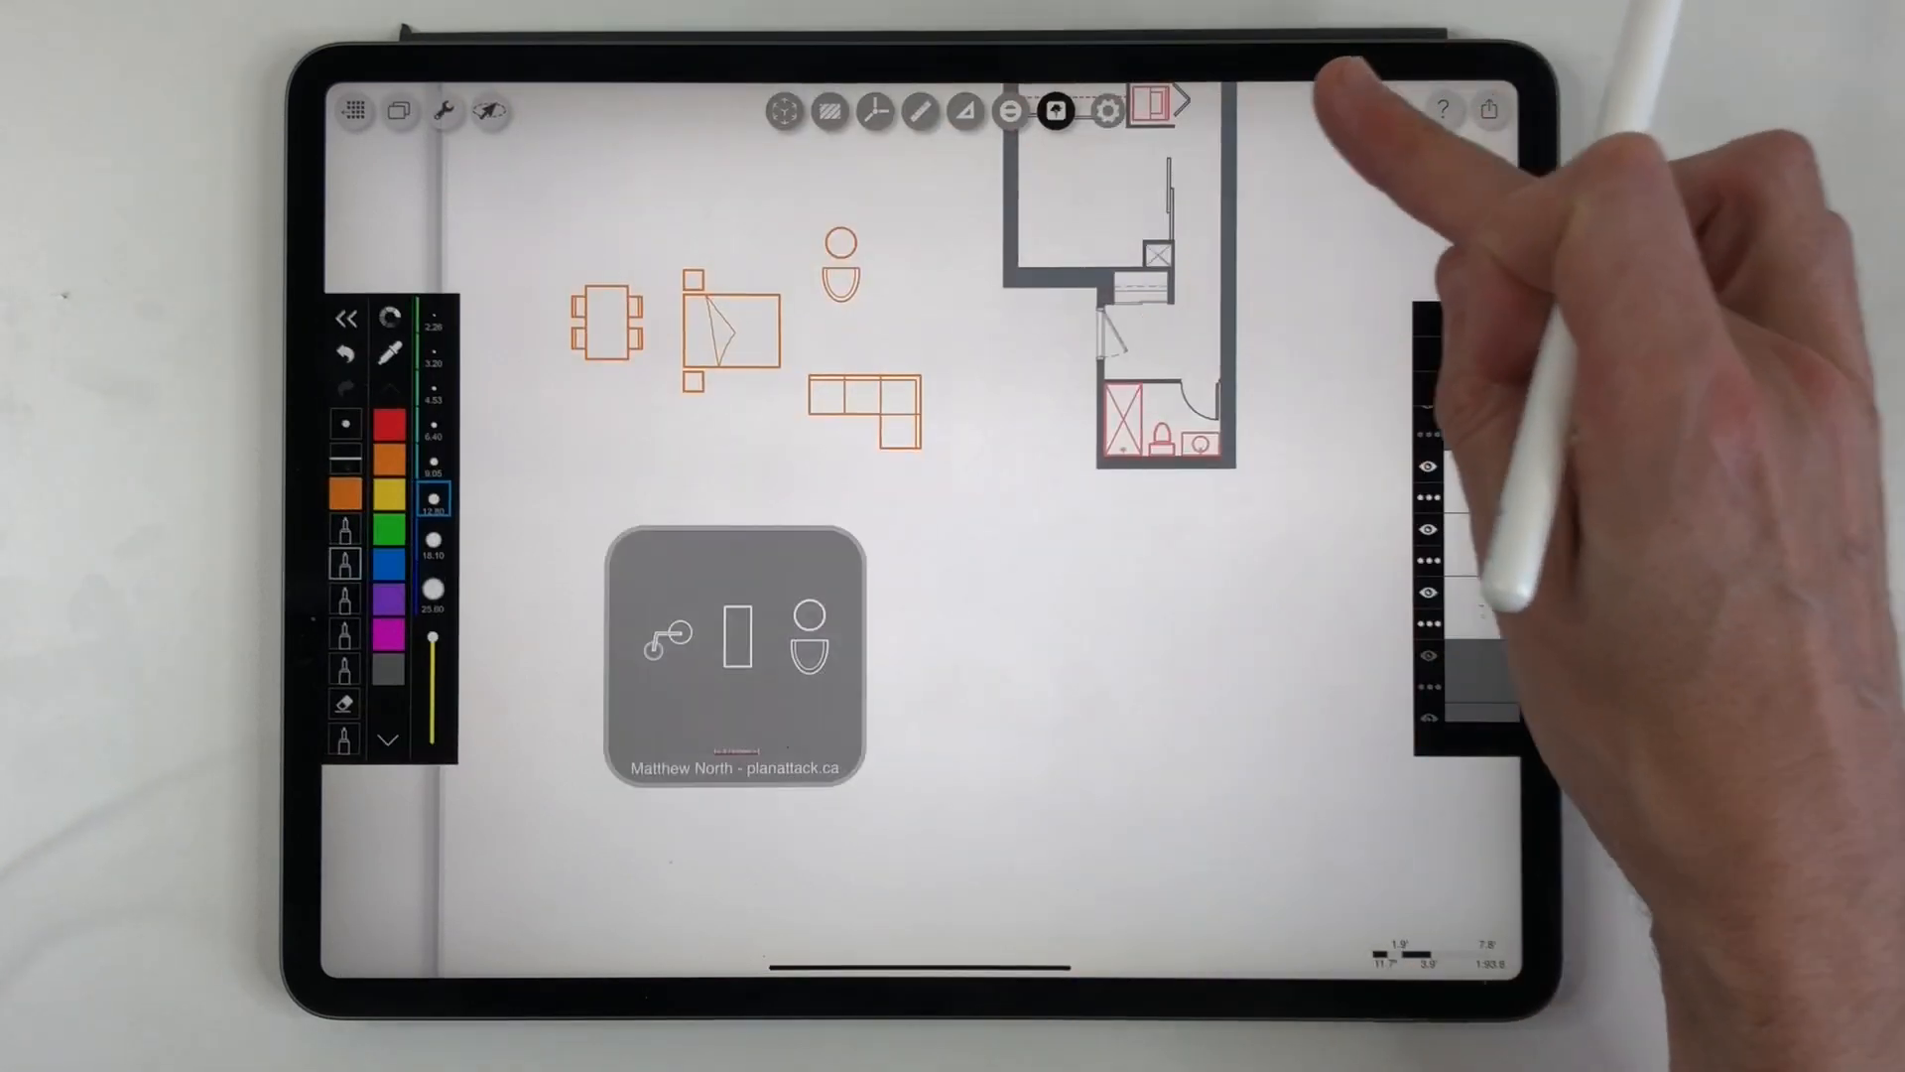
left_click(1151, 111)
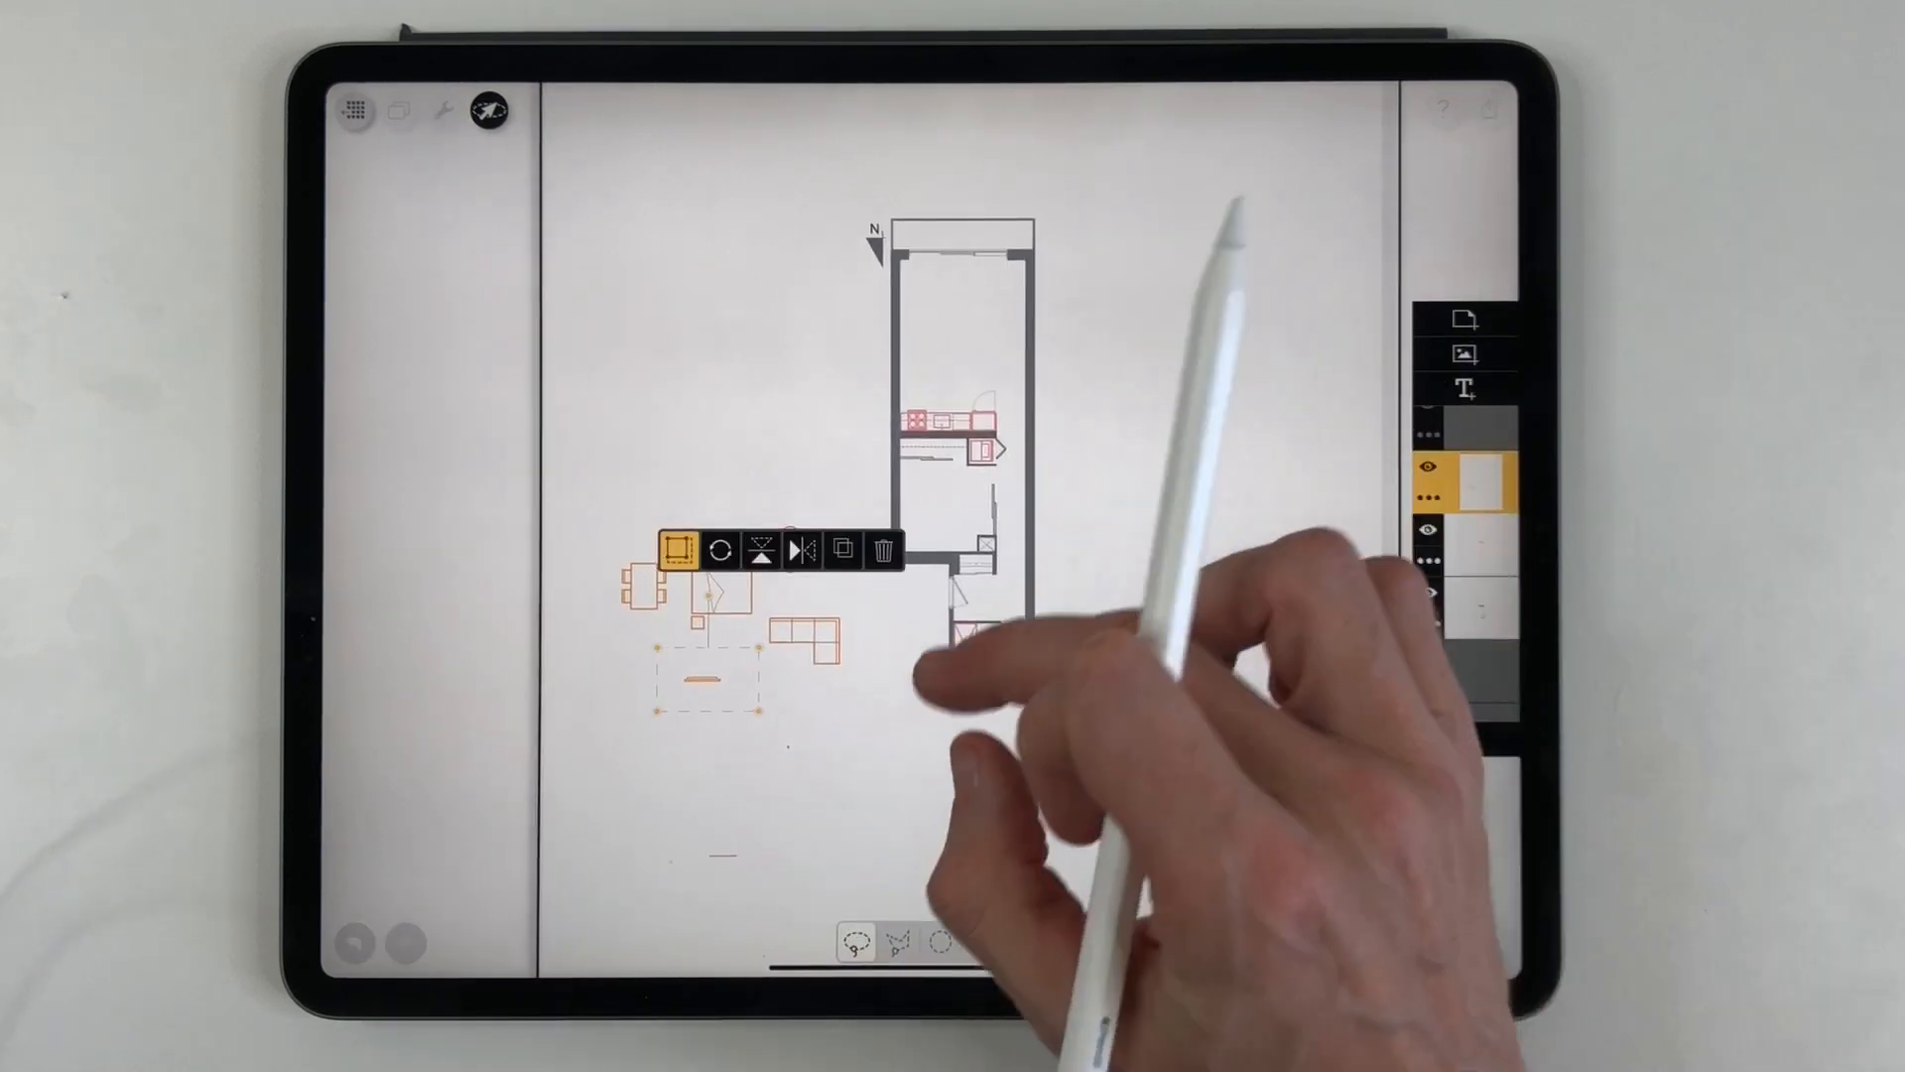
Move the orange bed drawing into the bedroom of the plan
left_click(881, 550)
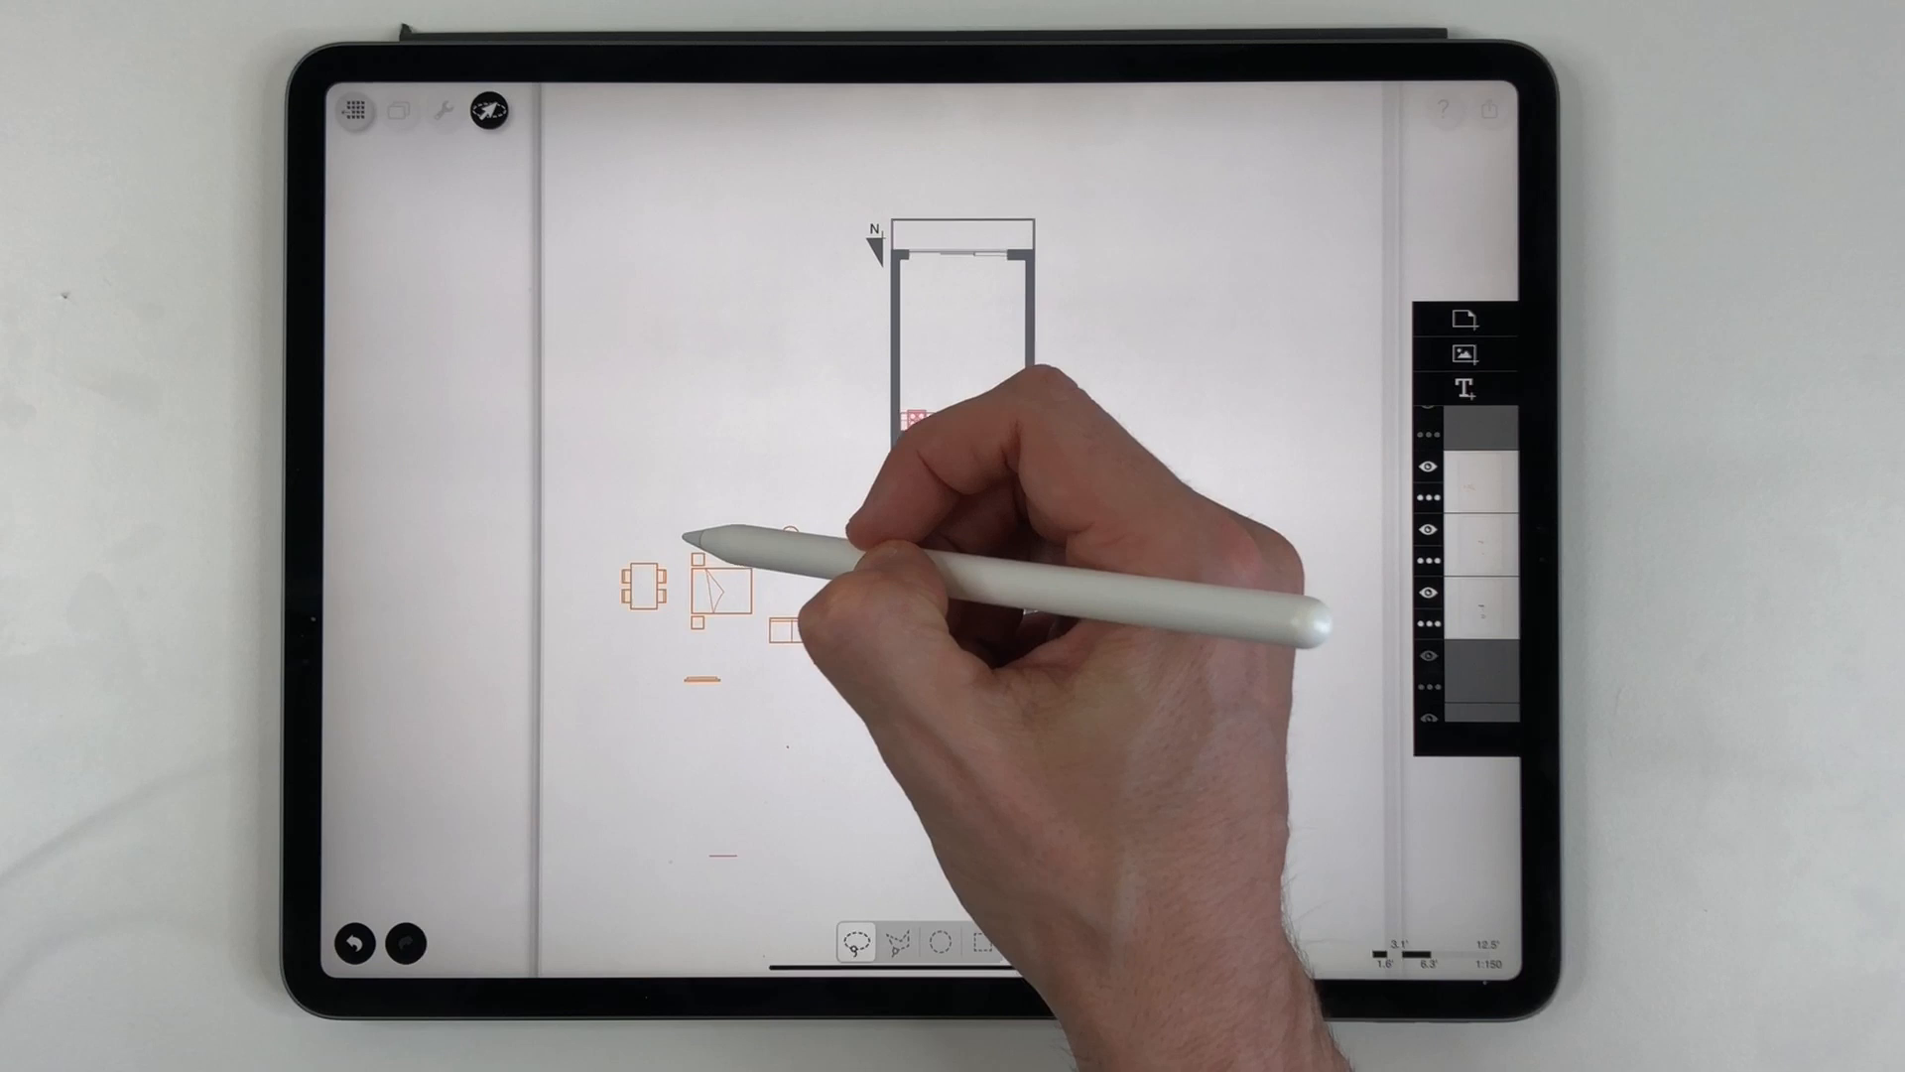
left_click(1471, 486)
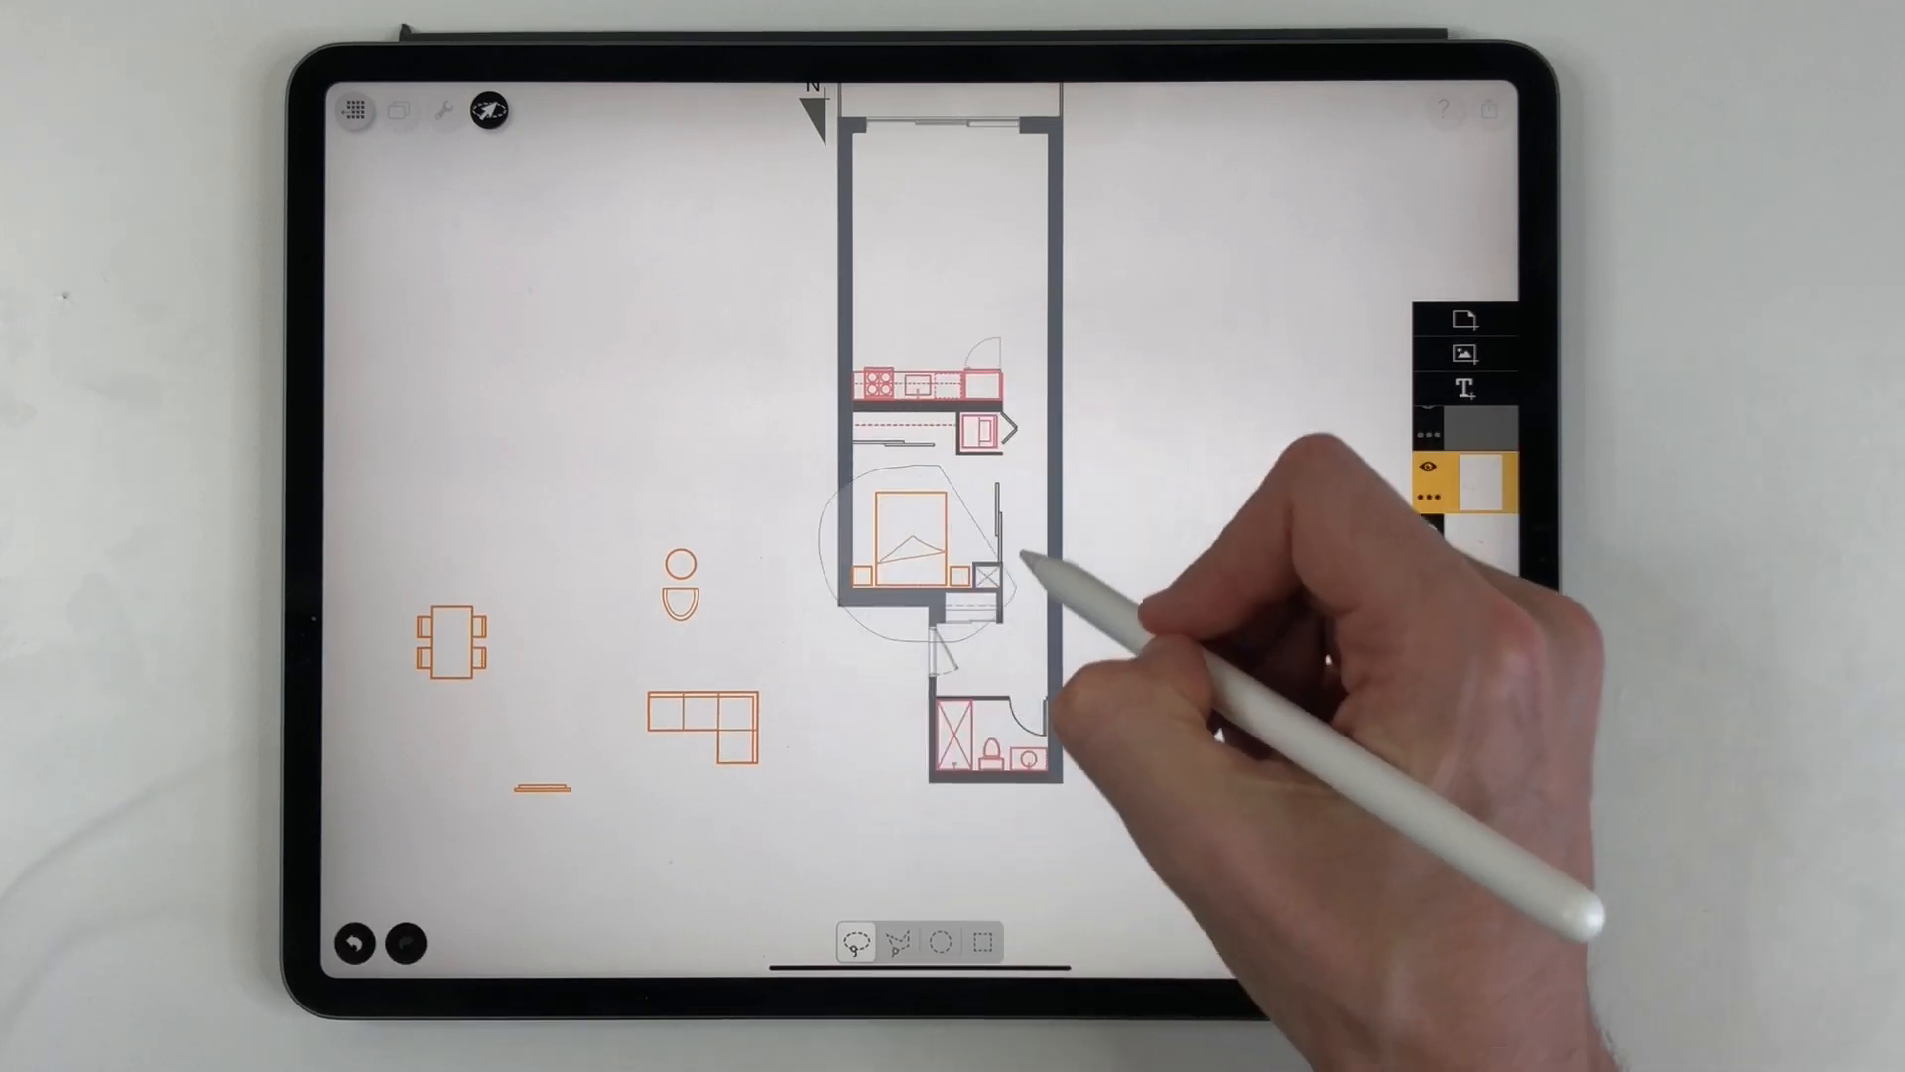
left_click(923, 534)
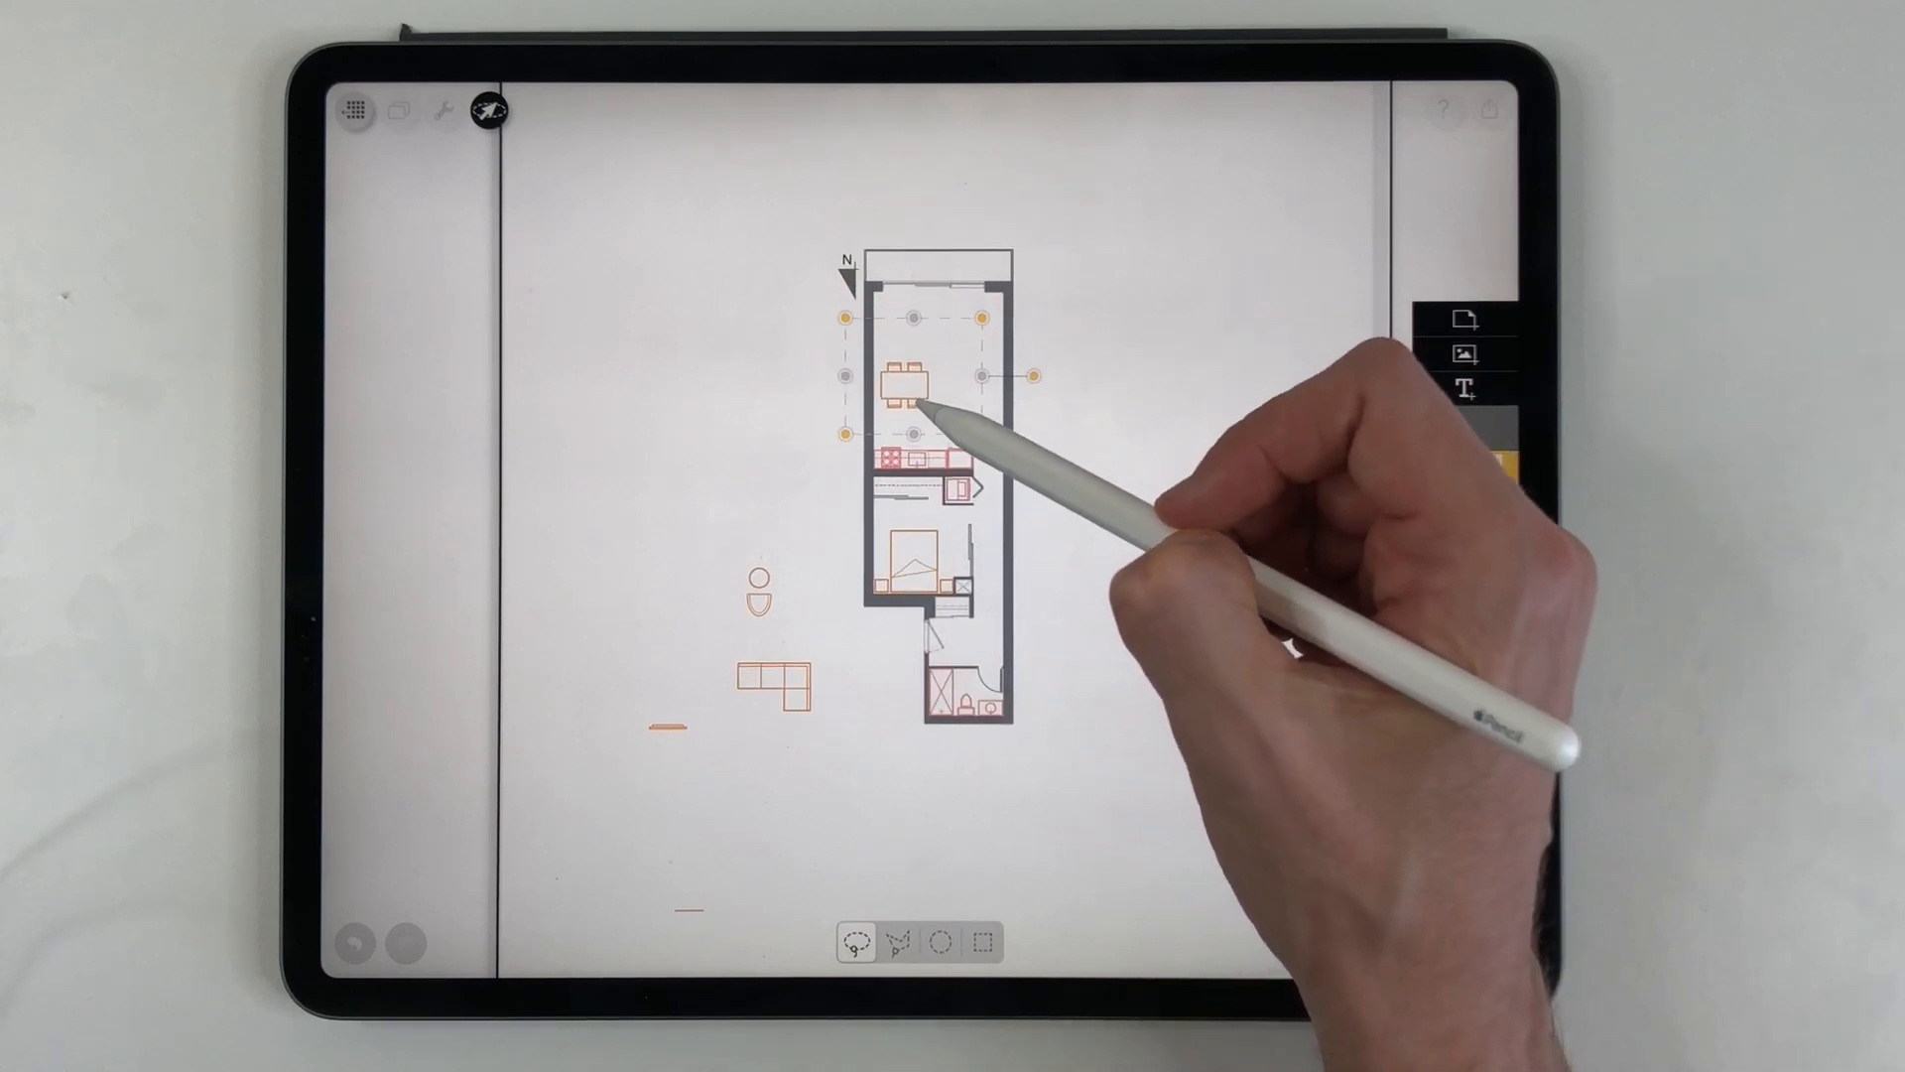
Place the dining table, round piece and corner sofa into the front living area
left_click(912, 388)
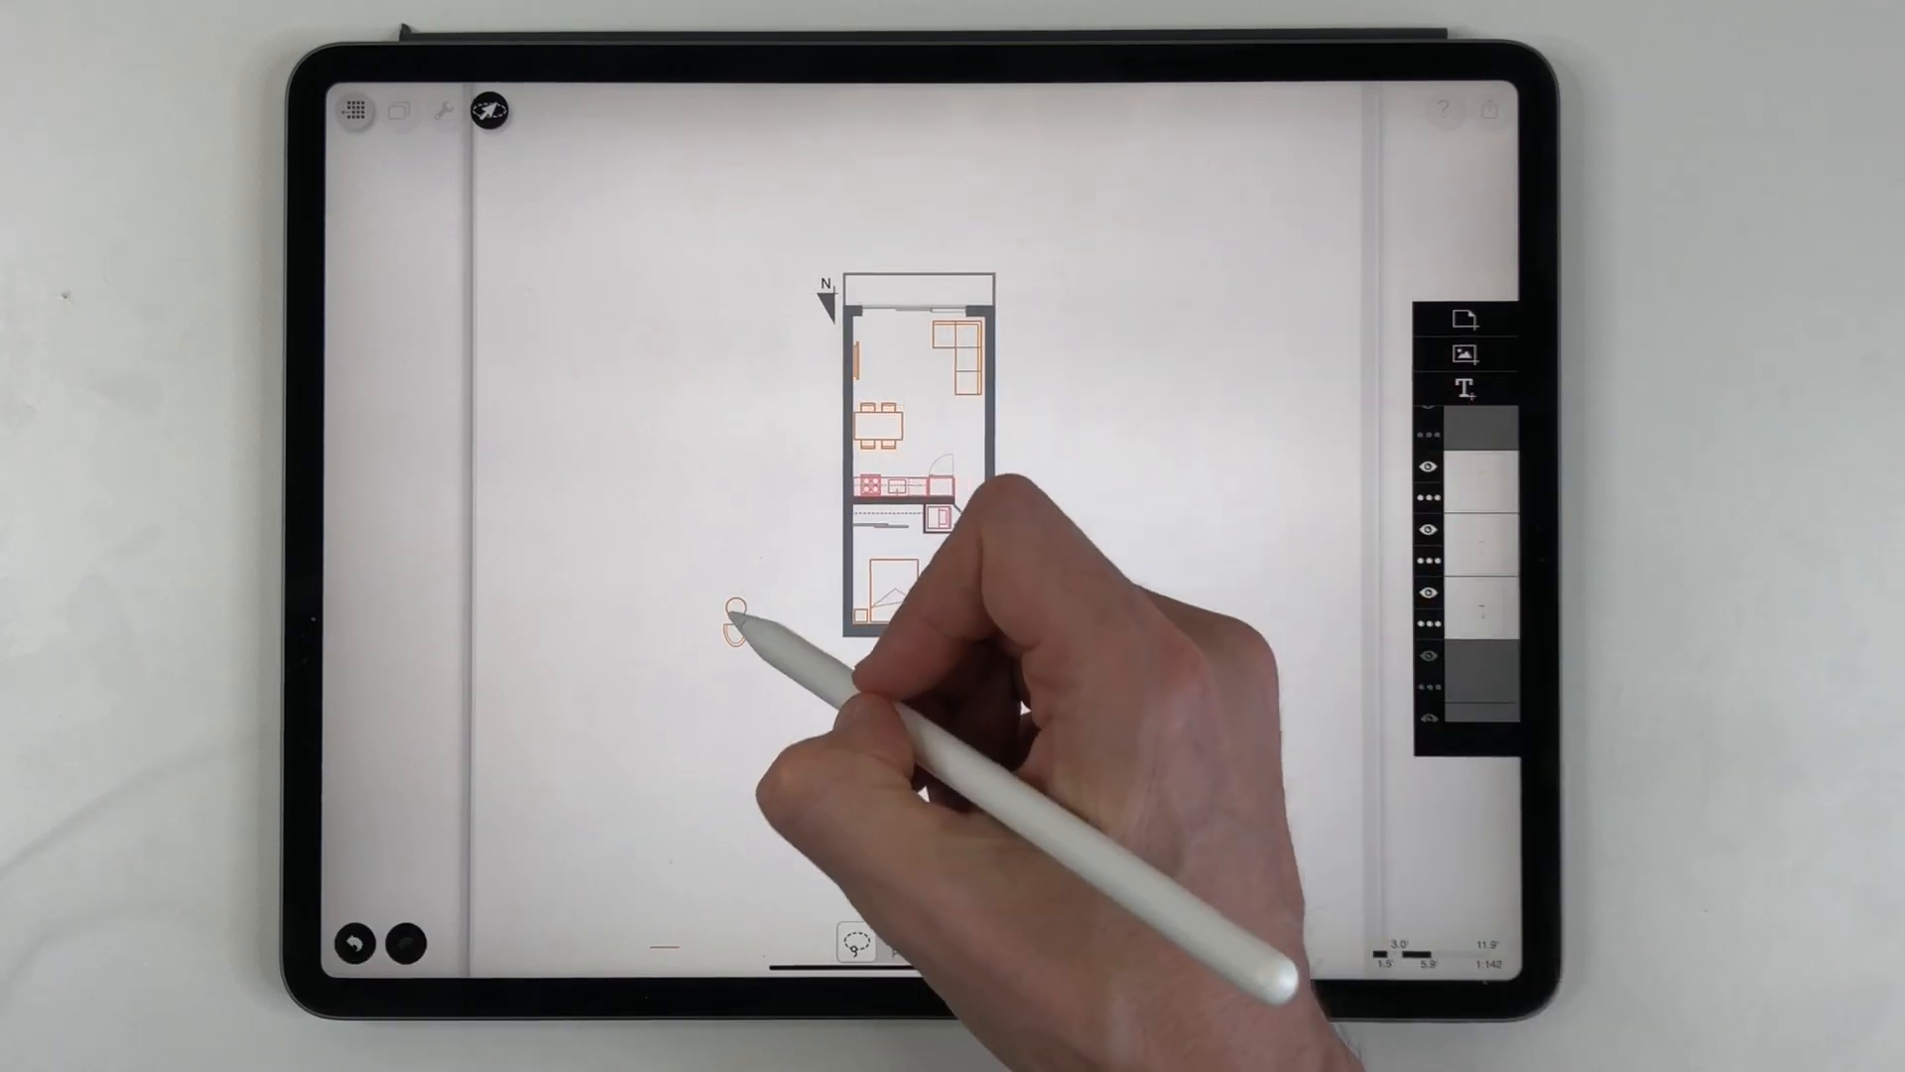
left_click(728, 637)
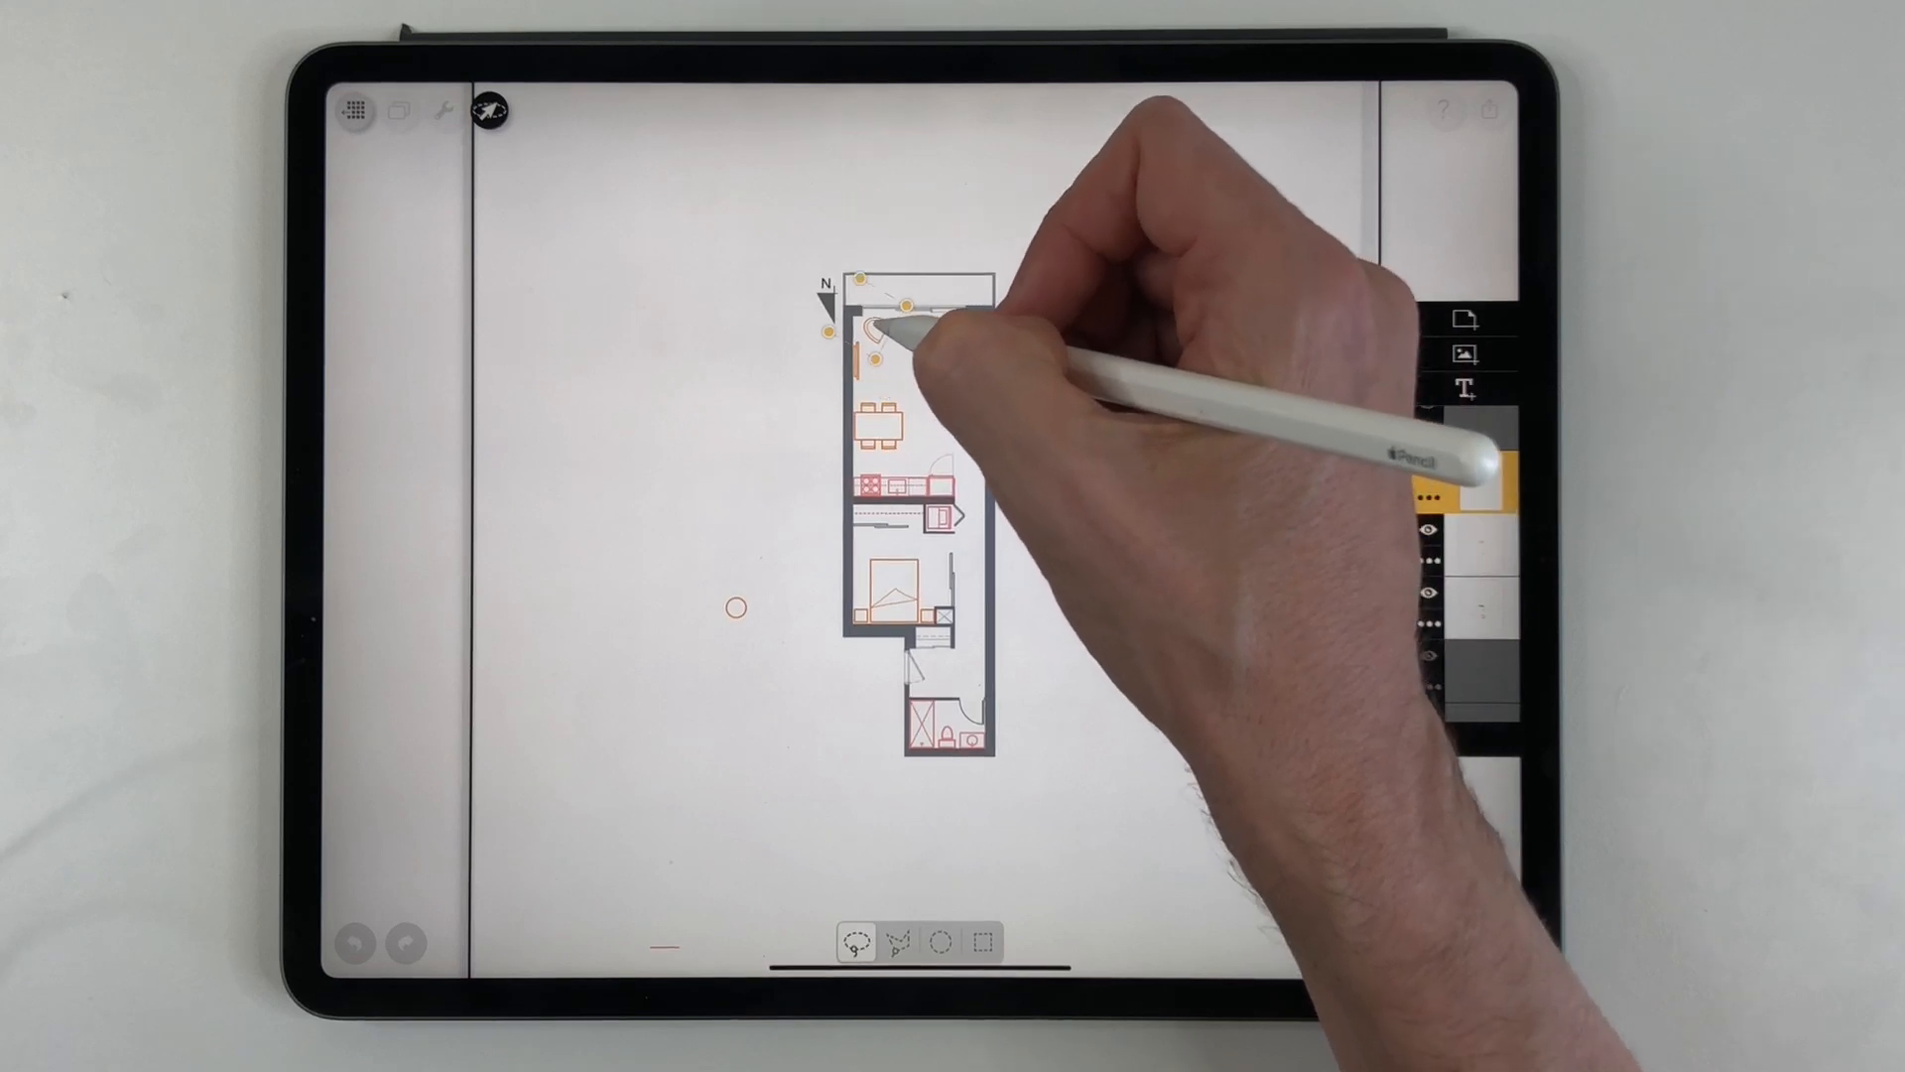
left_click(887, 325)
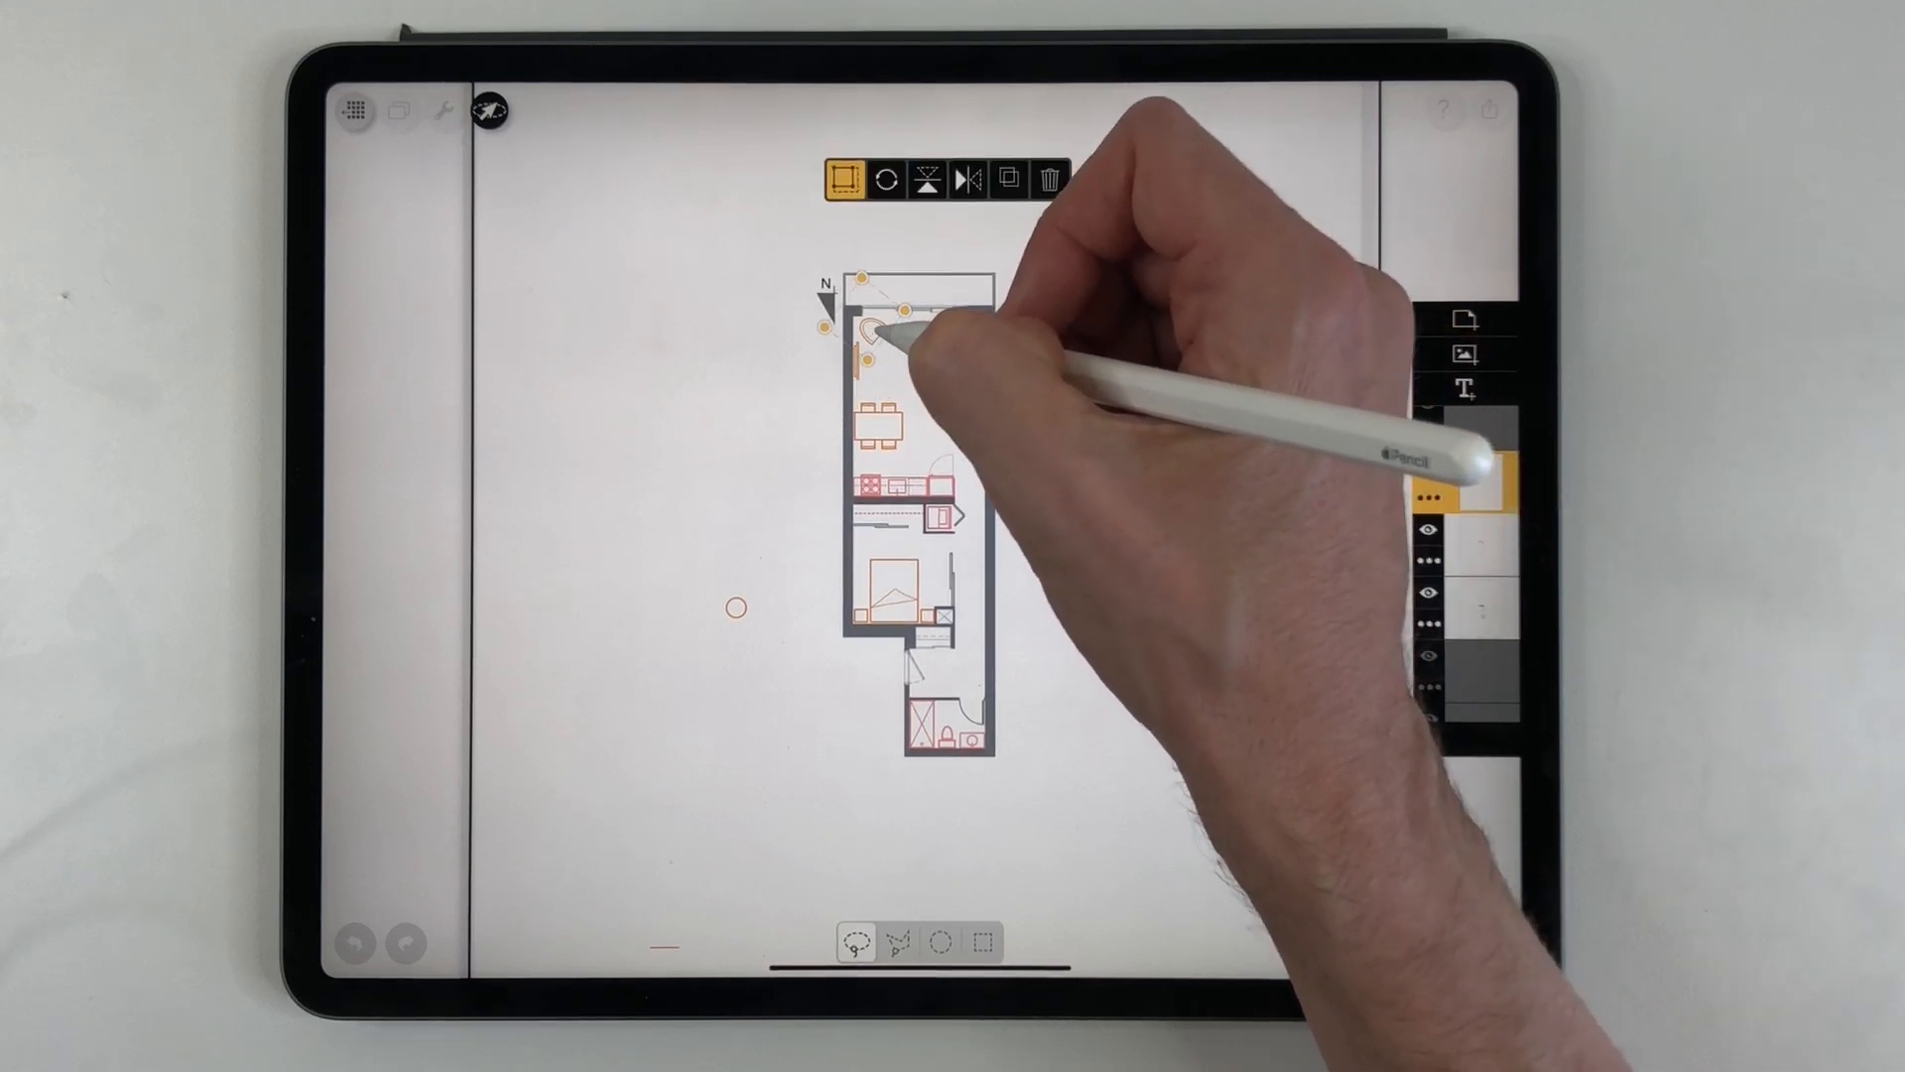